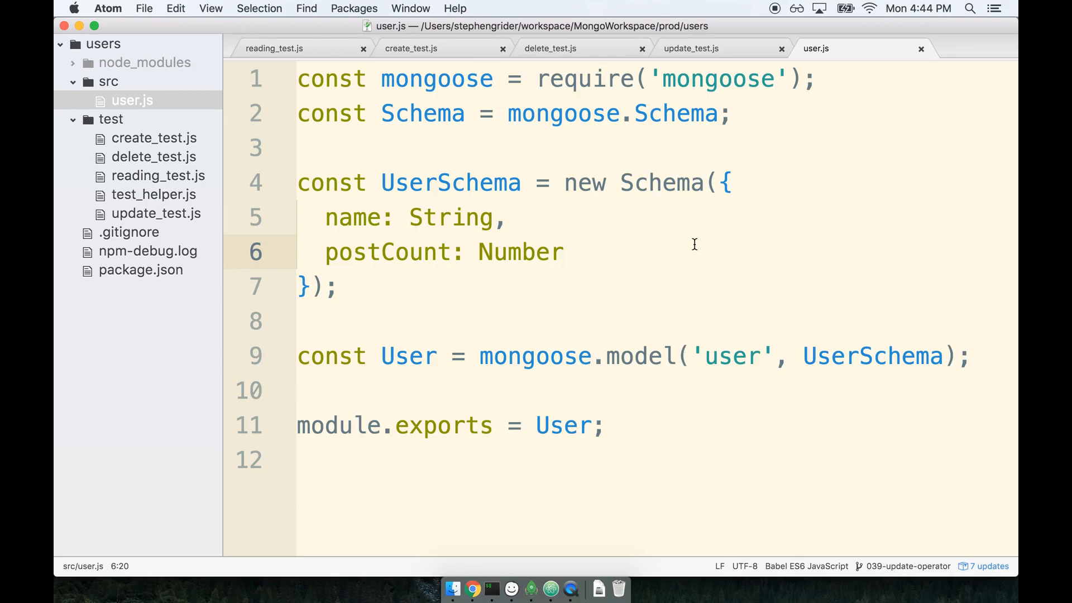
Point out the Mongoose and Mongo boxes in the mongodb architecture diagram while explaining their roles
left_click(564, 251)
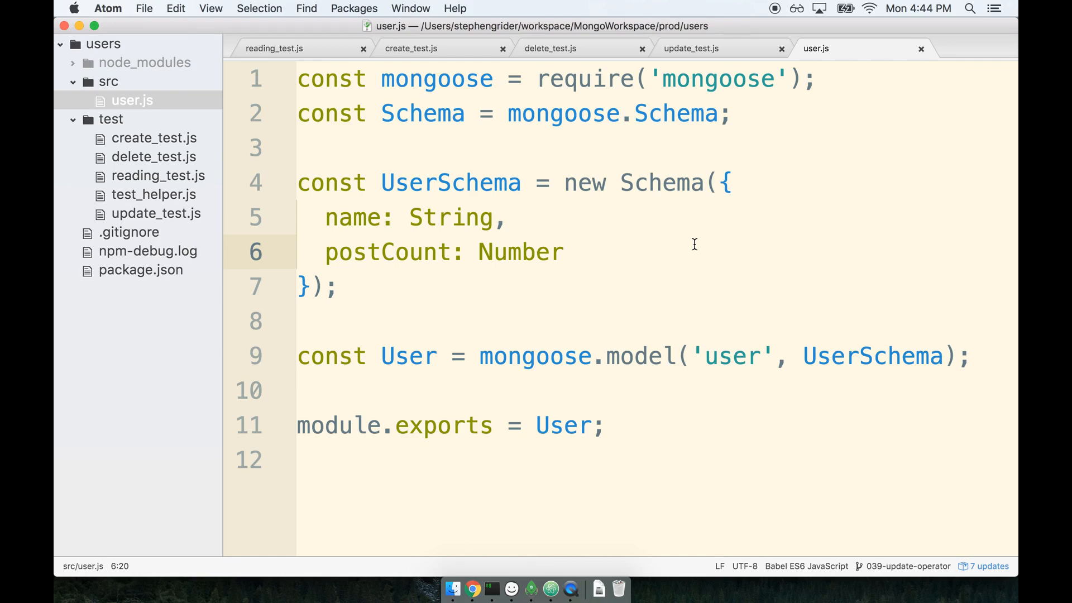
left_click(565, 252)
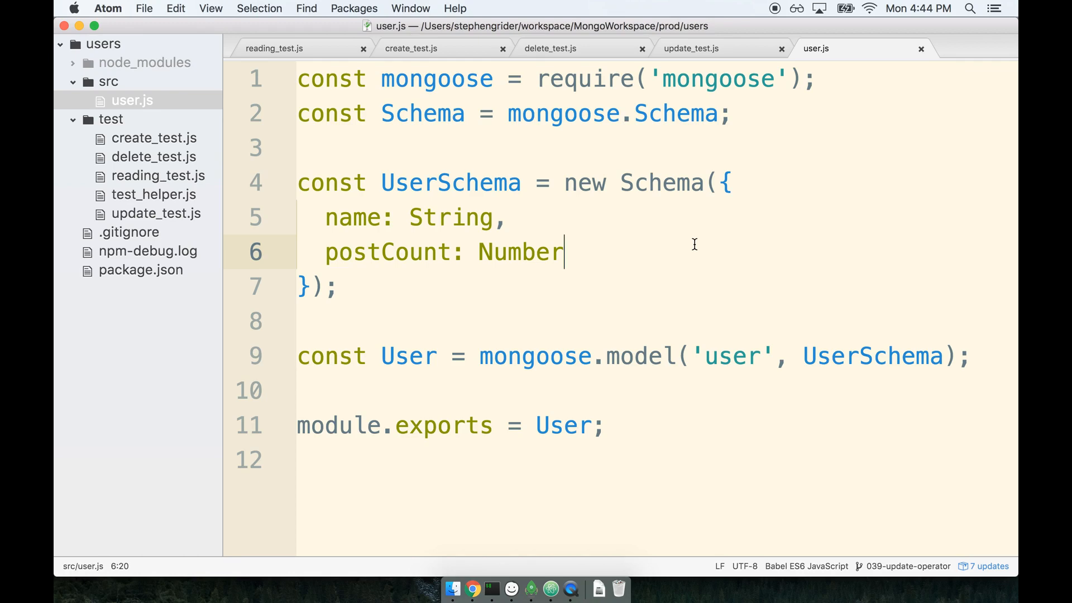
mouse_move(511, 588)
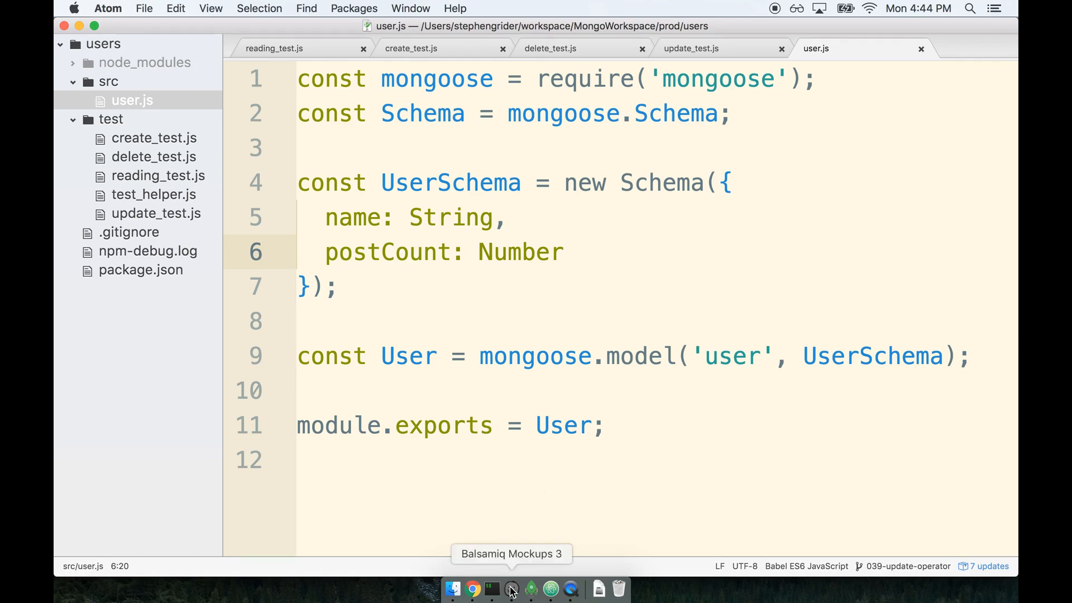
left_click(512, 589)
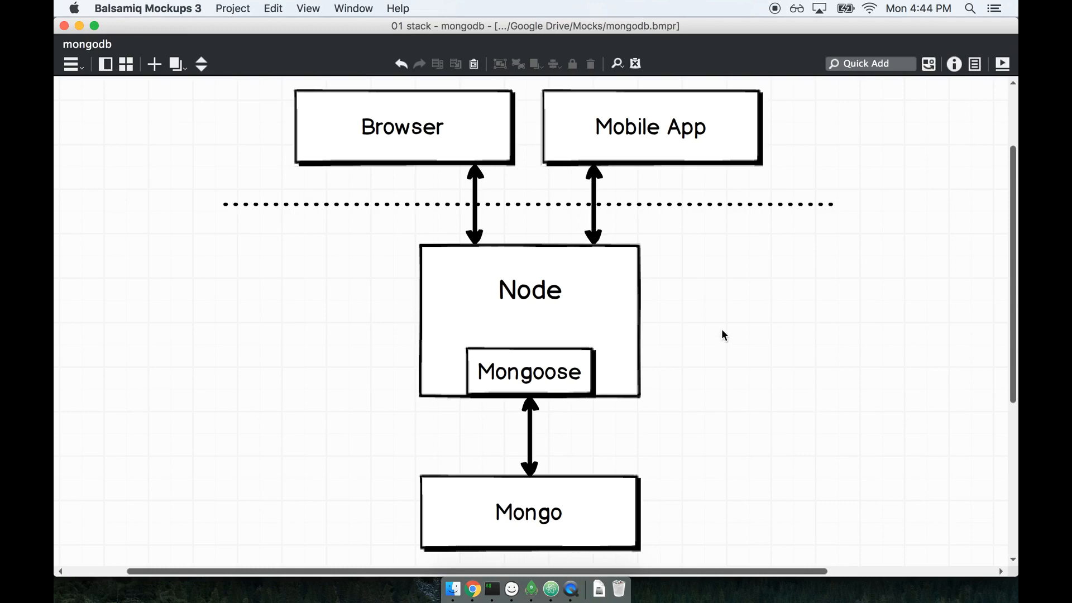
mouse_move(728, 376)
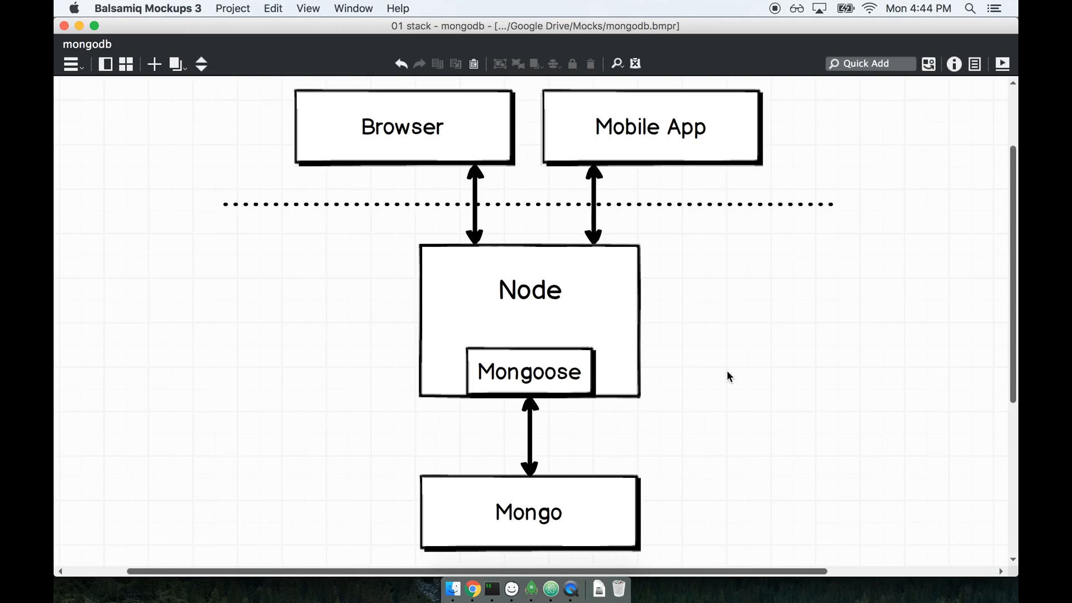
mouse_move(648, 375)
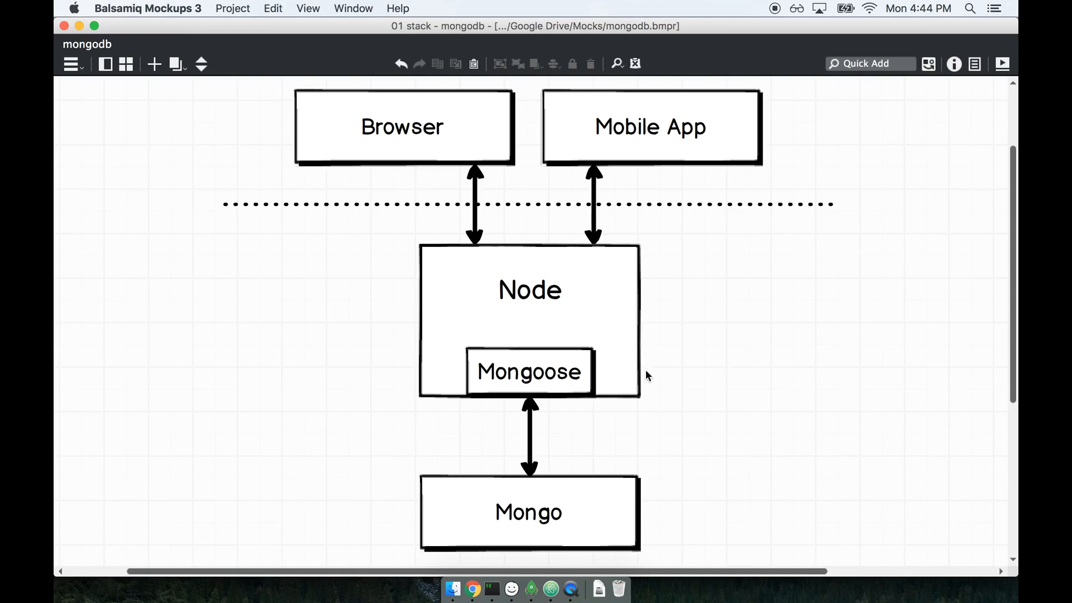
left_click(528, 371)
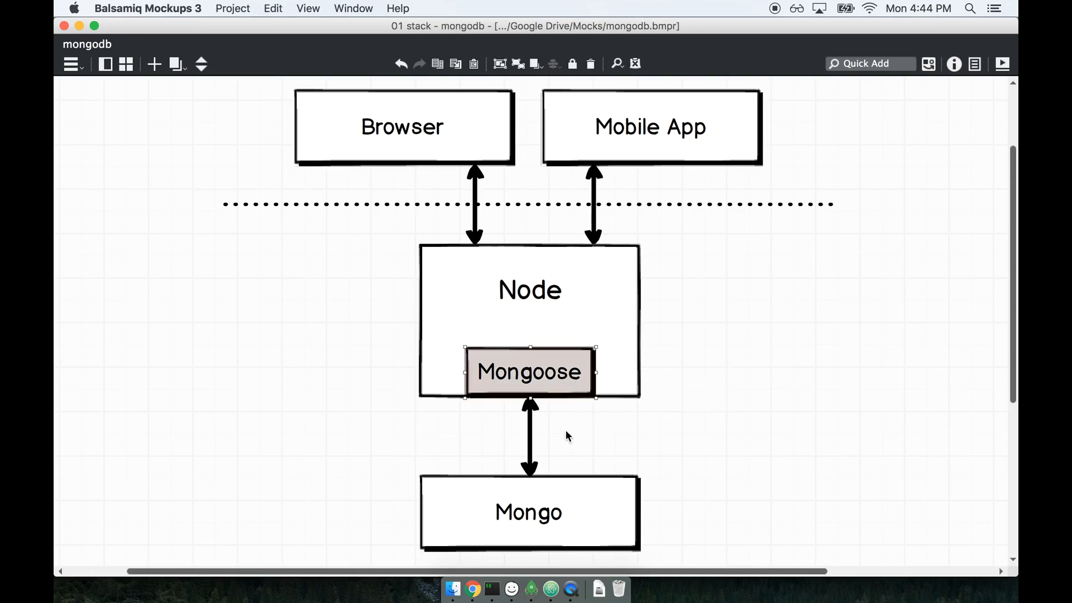
left_click(528, 512)
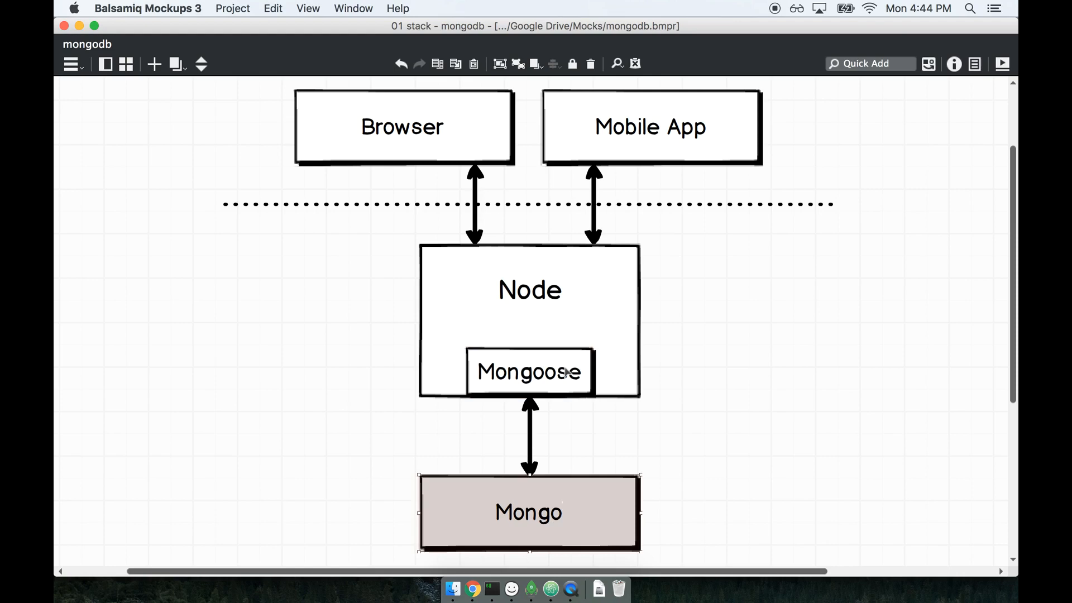
left_click(529, 371)
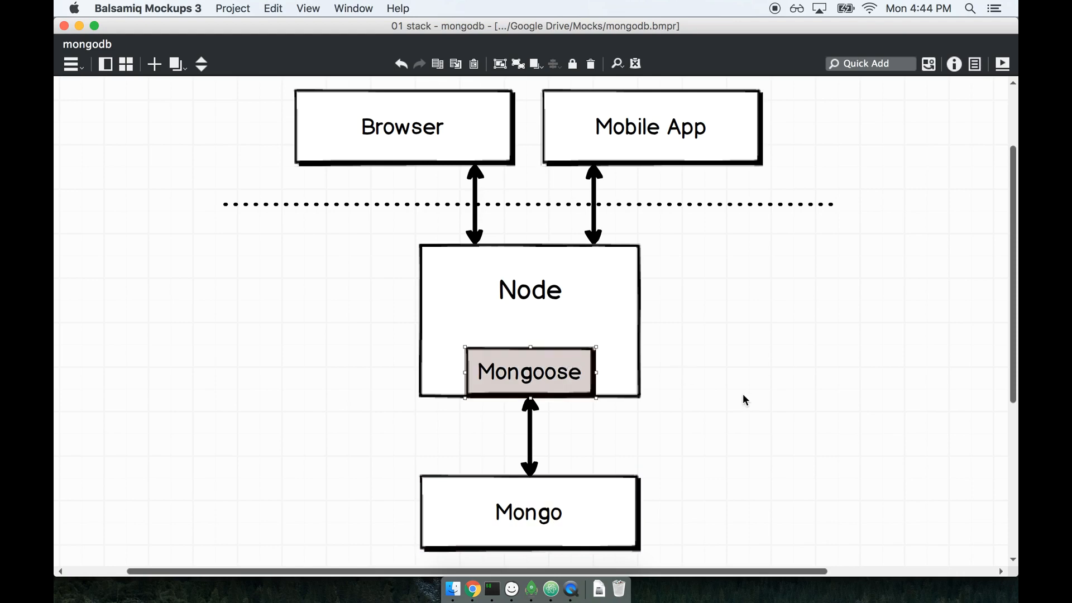
mouse_move(568, 488)
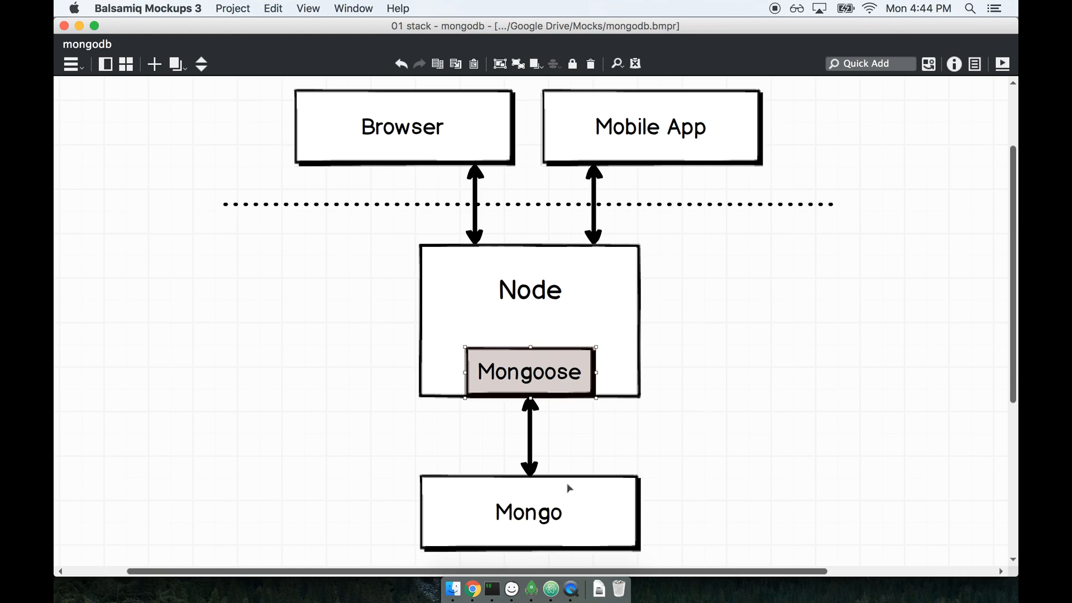
mouse_move(790, 456)
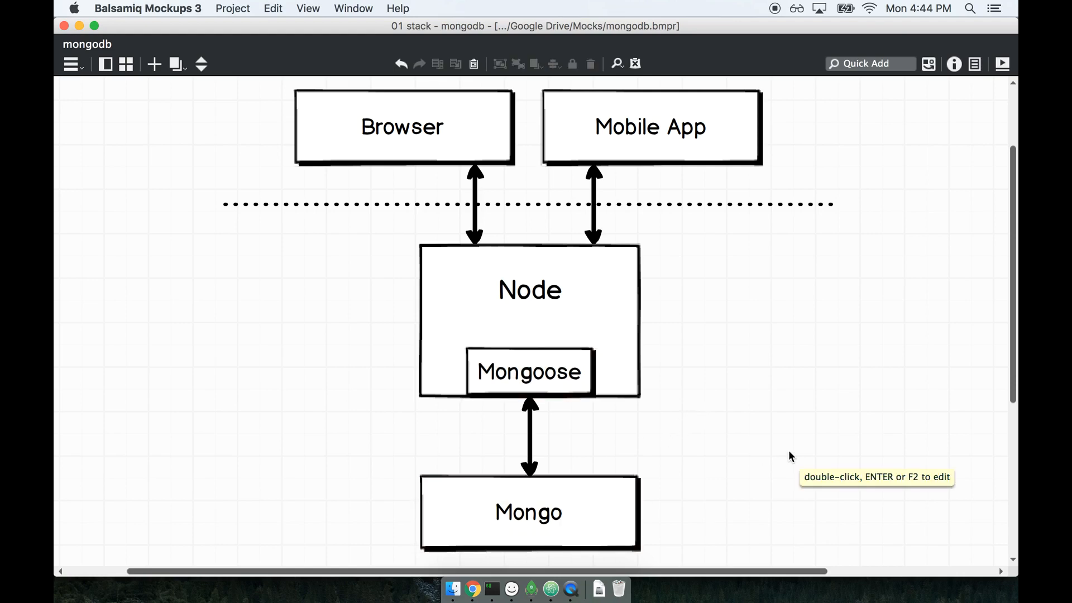
mouse_move(795, 455)
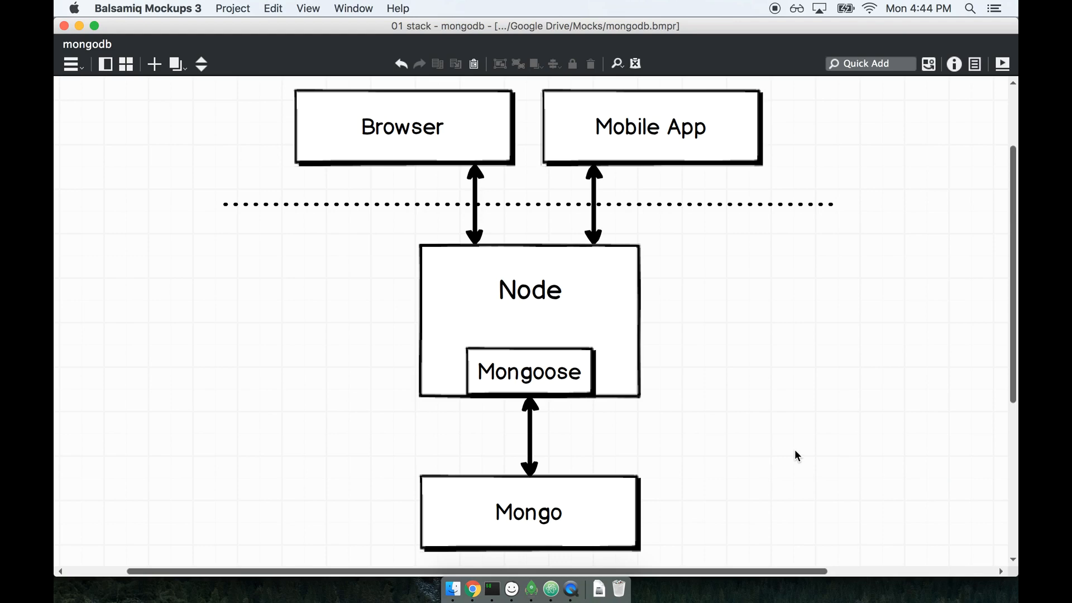
mouse_move(708, 438)
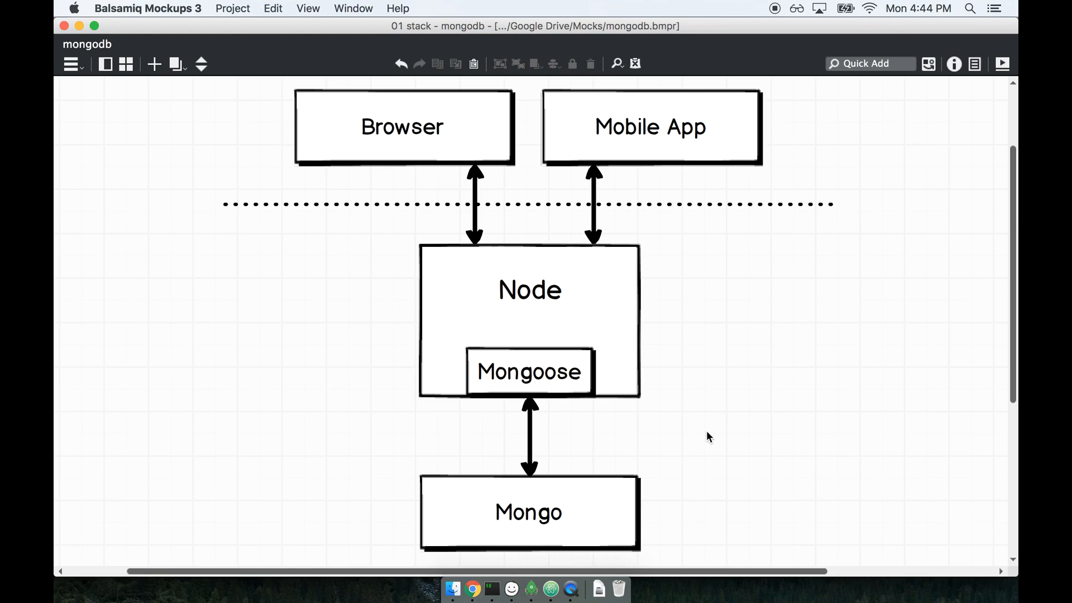
left_click(529, 371)
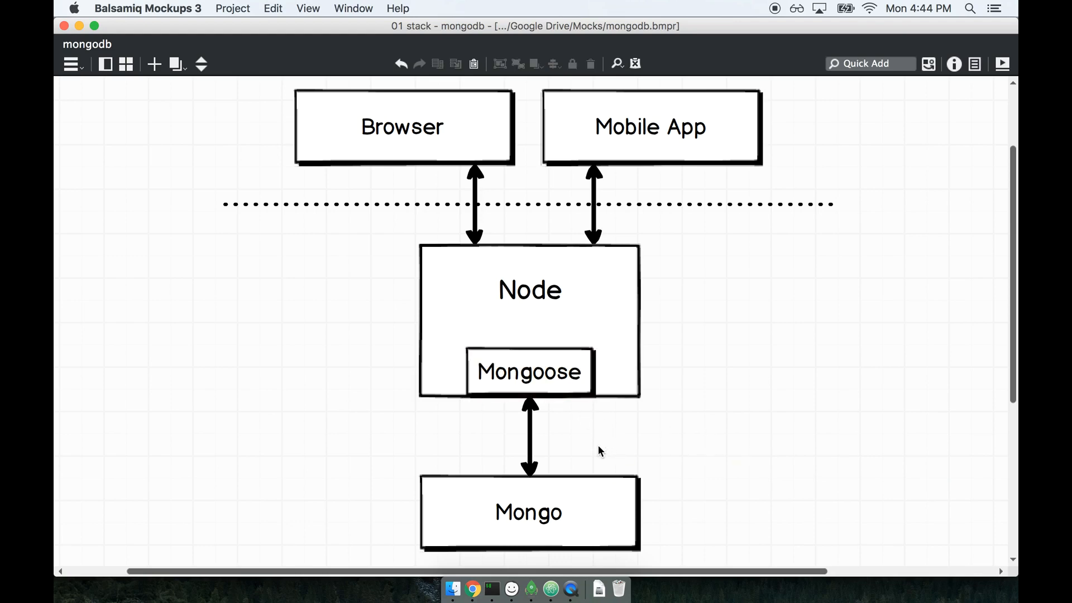
left_click(529, 513)
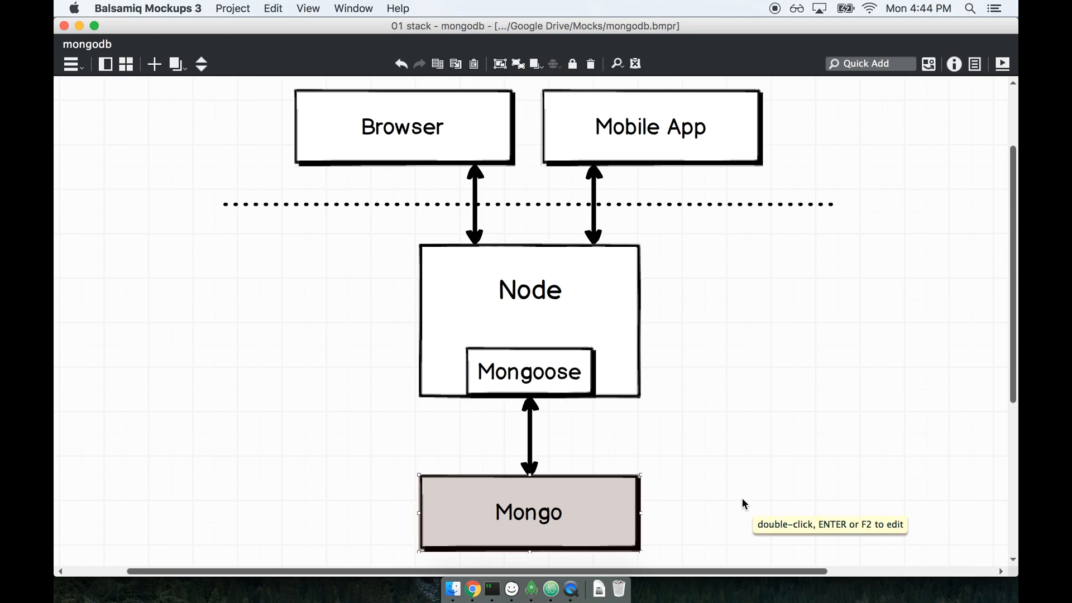
left_click(528, 371)
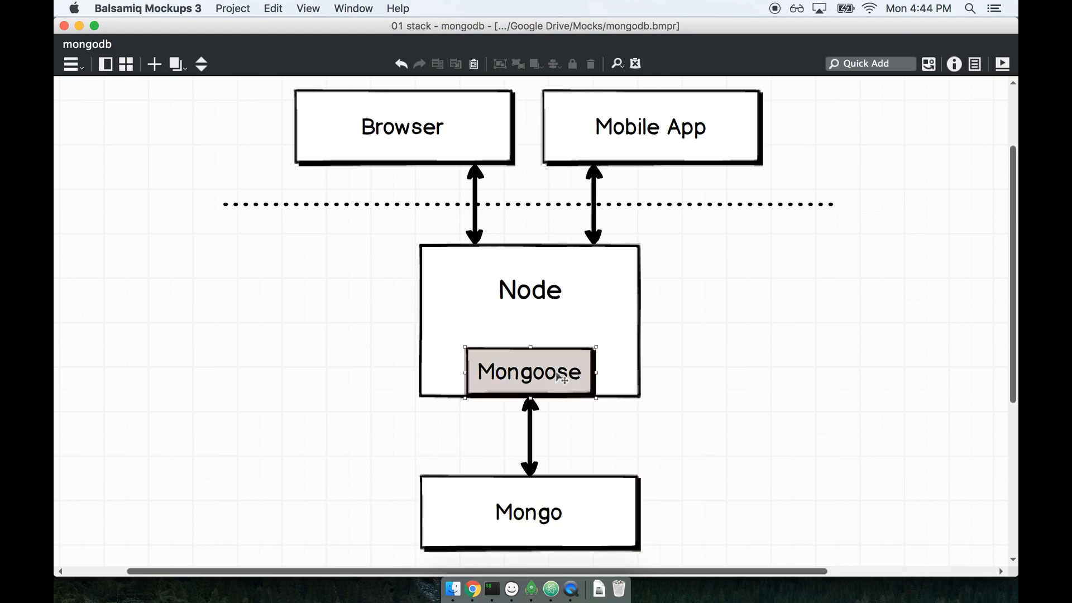
mouse_move(671, 486)
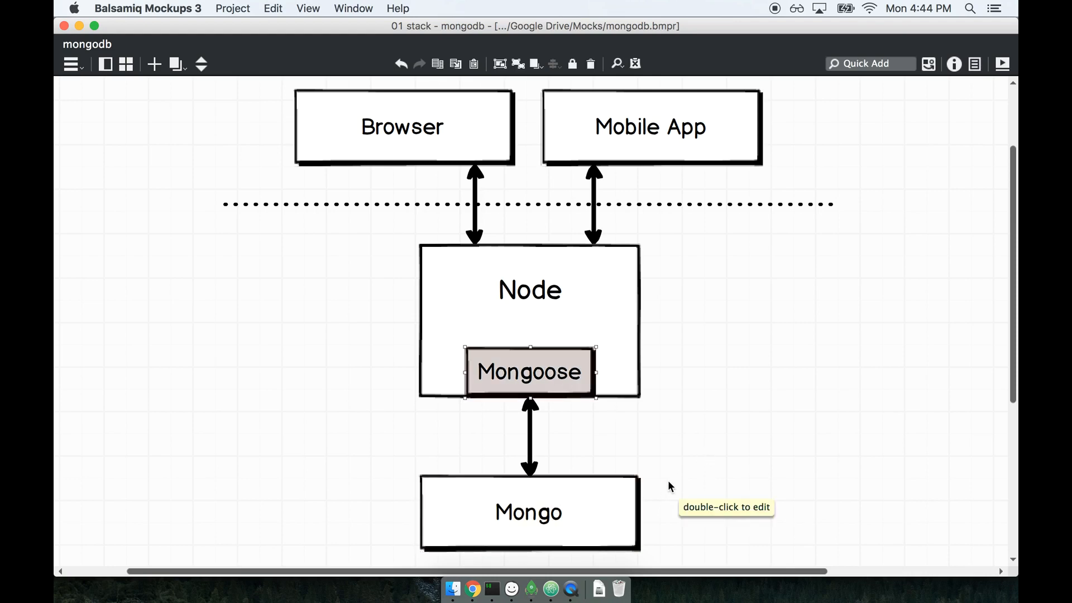
Keep alternating selection between the Mongoose and Mongo boxes to contrast them, then clear the selection
left_click(529, 511)
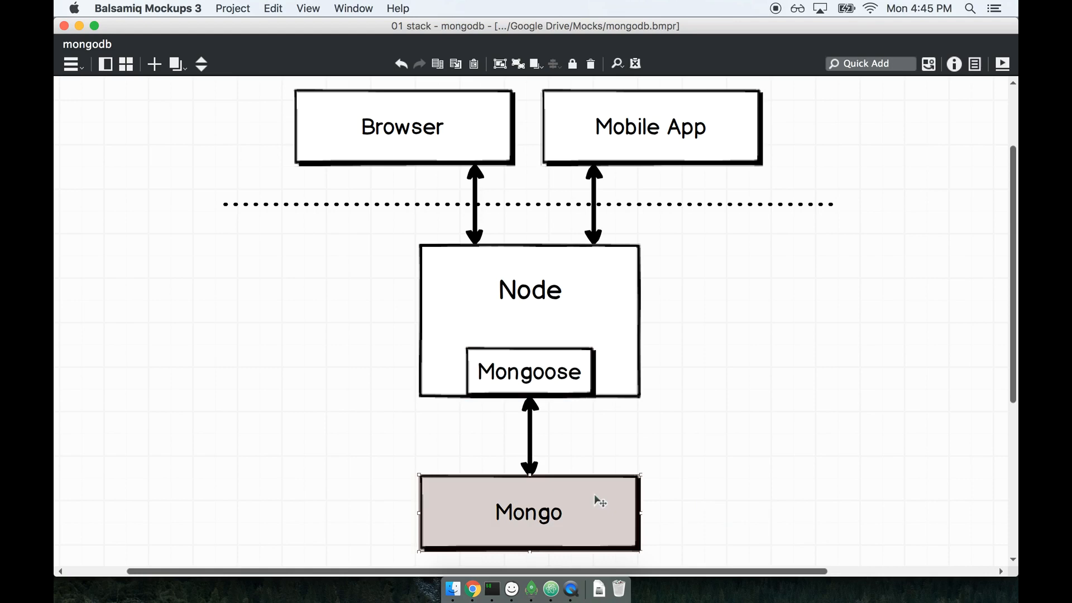
mouse_move(754, 495)
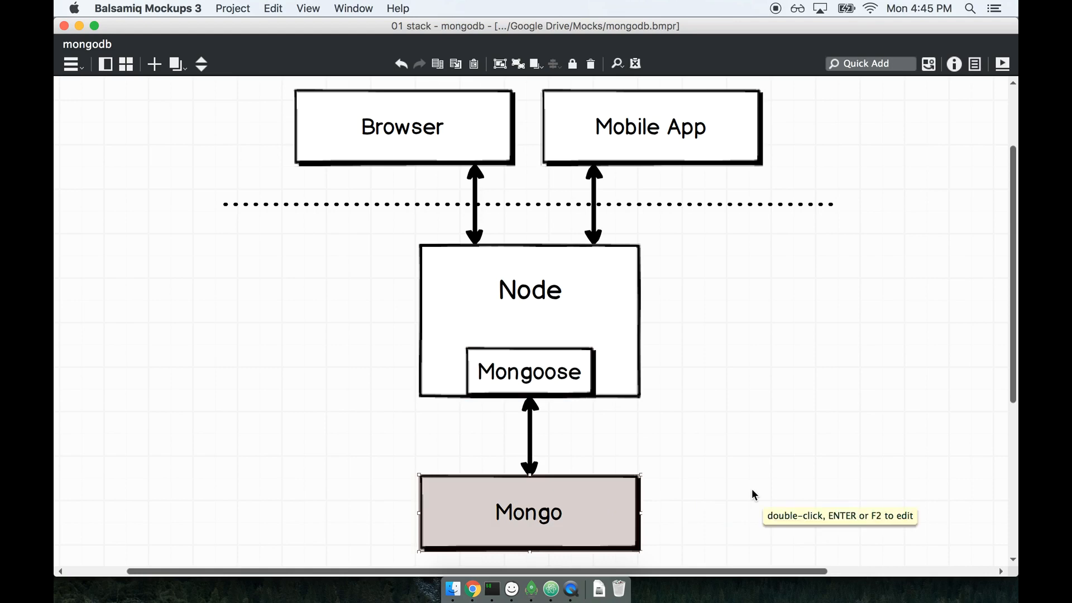
mouse_move(786, 470)
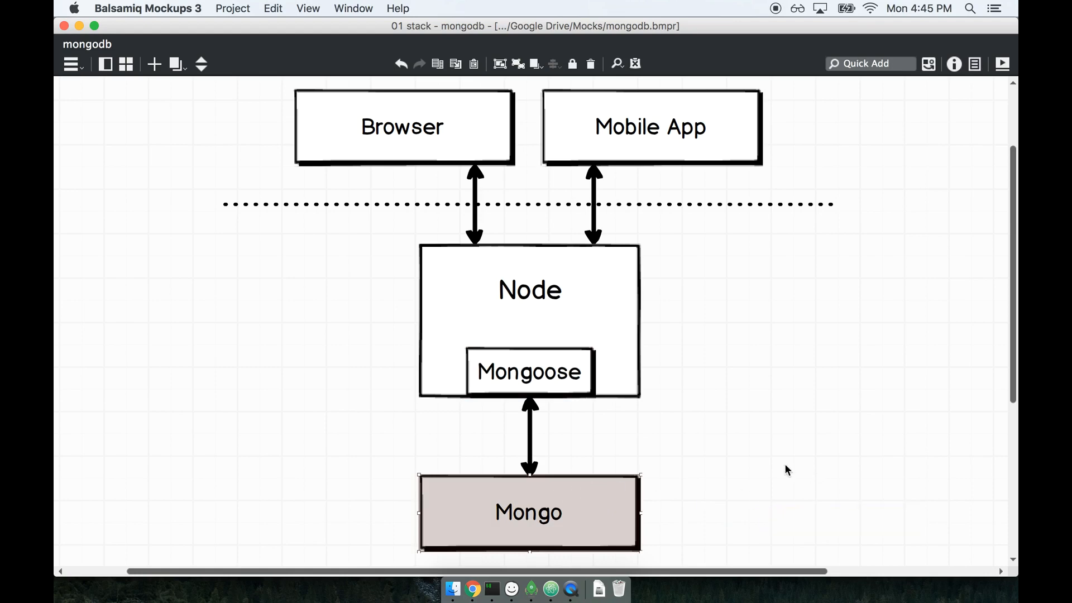
left_click(709, 449)
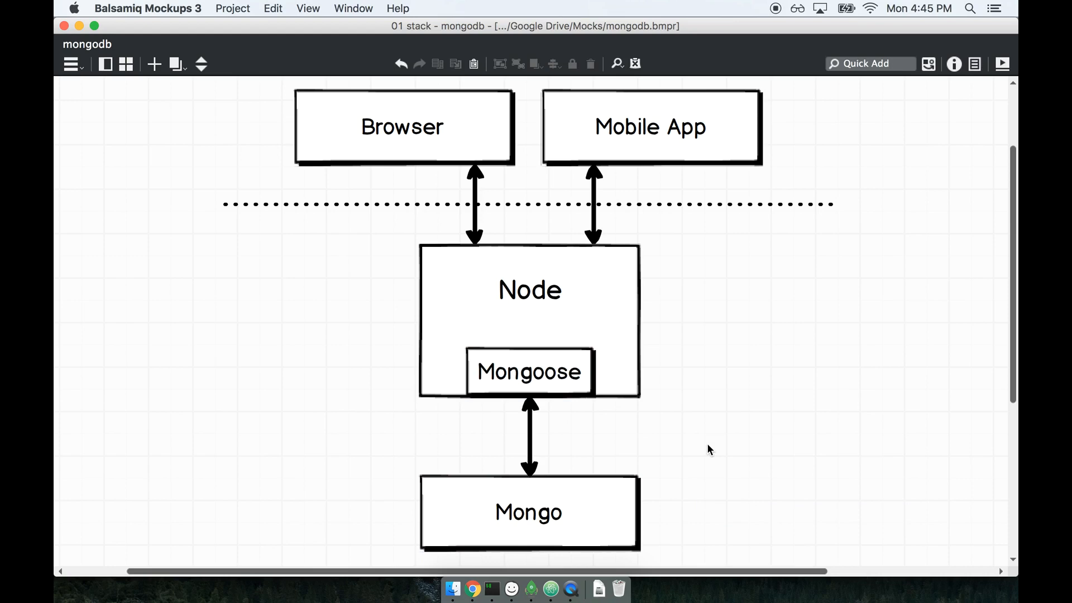
left_click(528, 371)
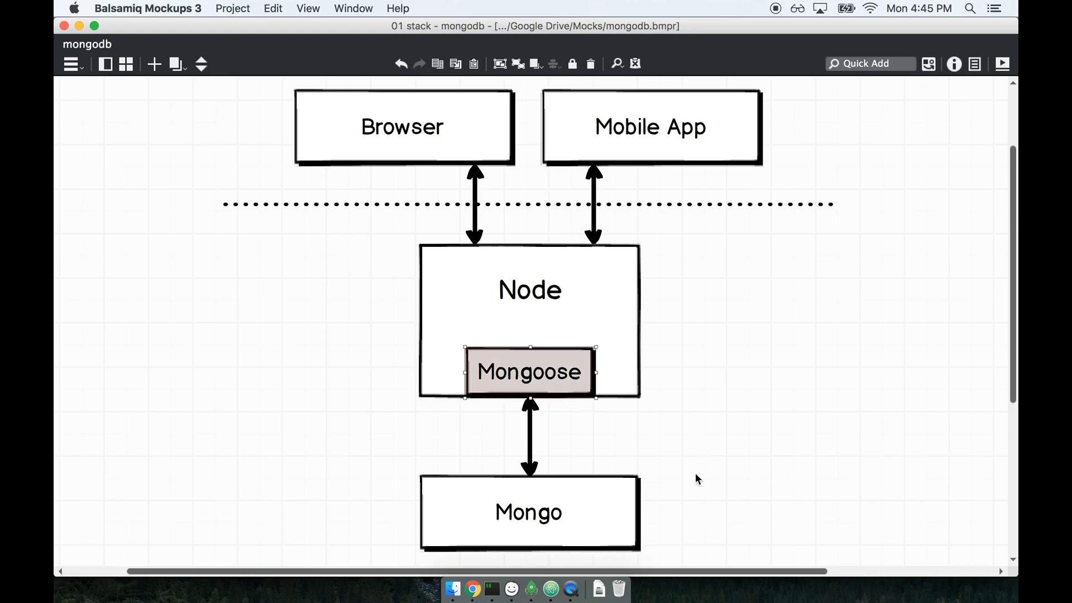
mouse_move(745, 485)
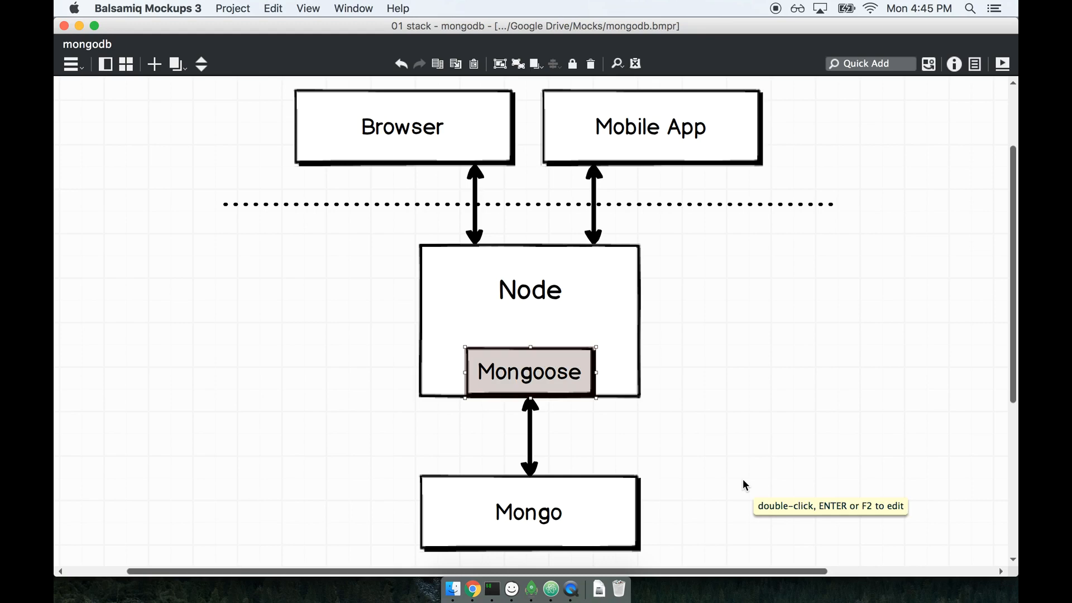
mouse_move(577, 499)
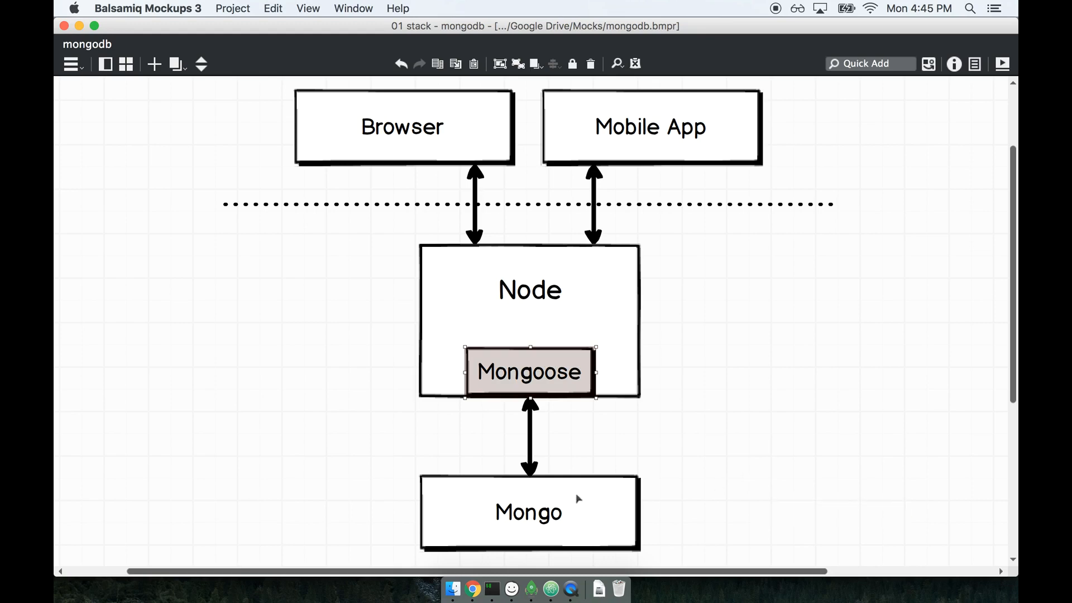
left_click(528, 513)
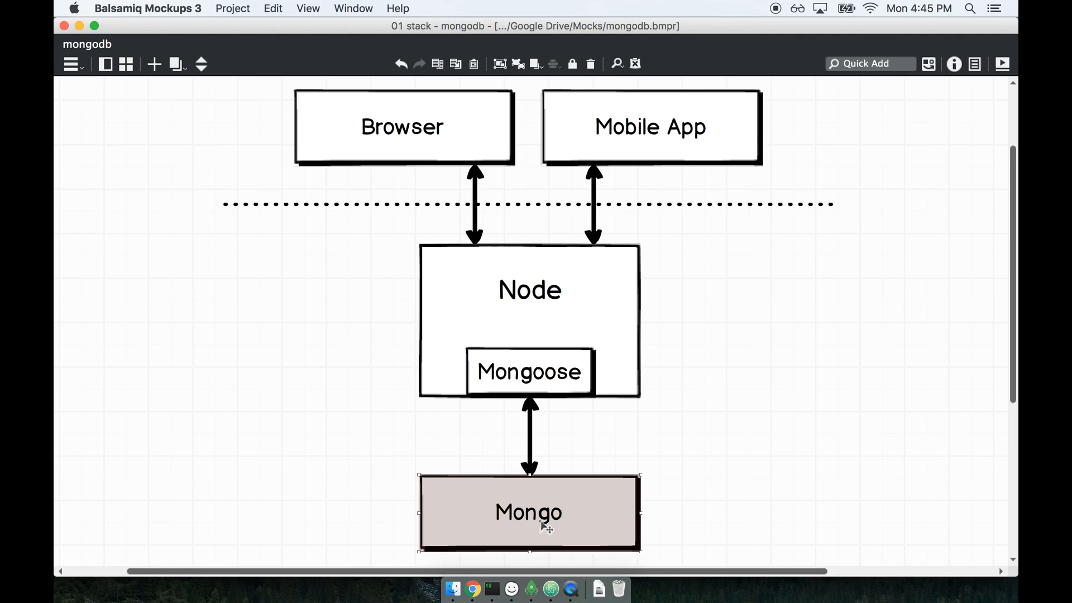
mouse_move(705, 461)
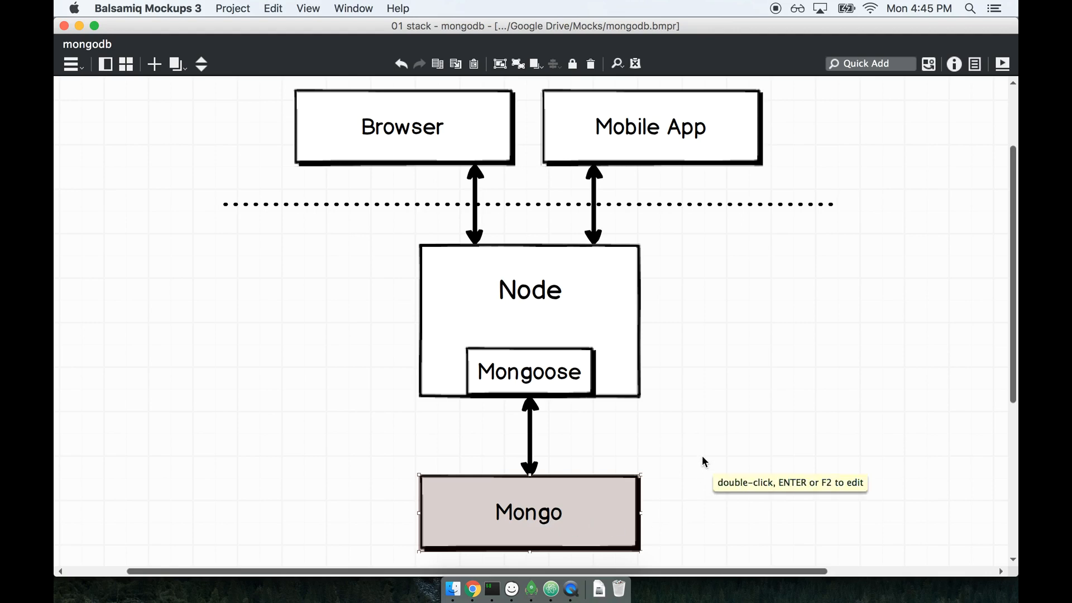
mouse_move(565, 376)
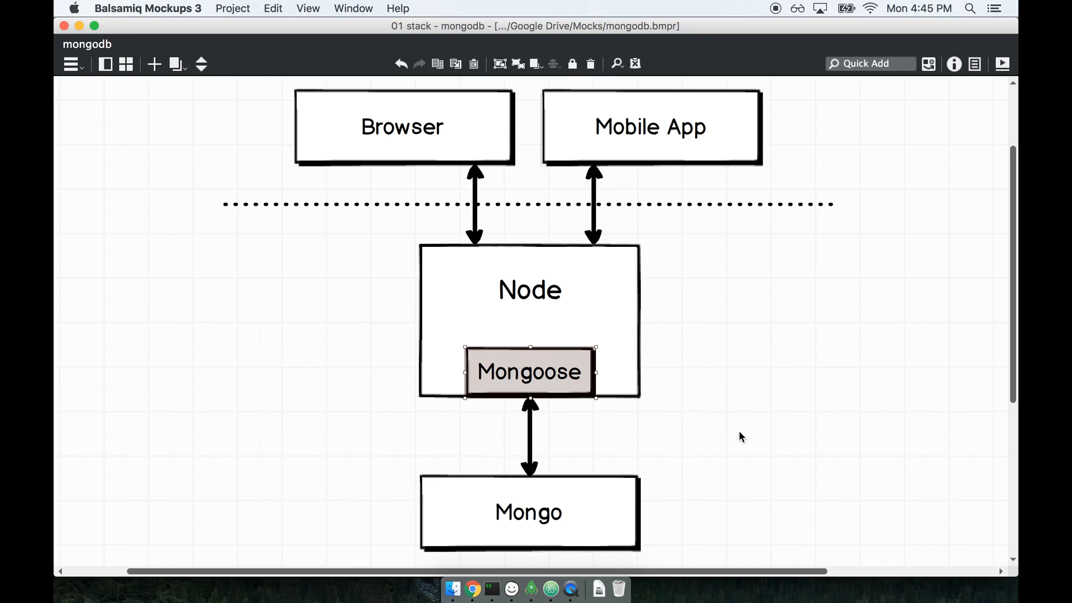
left_click(528, 513)
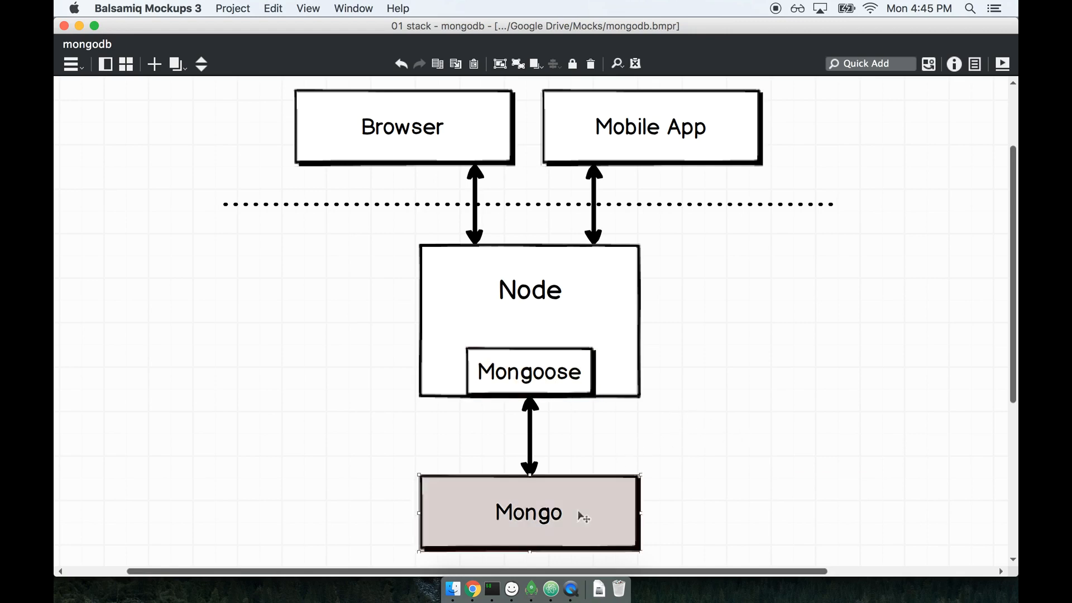
mouse_move(735, 503)
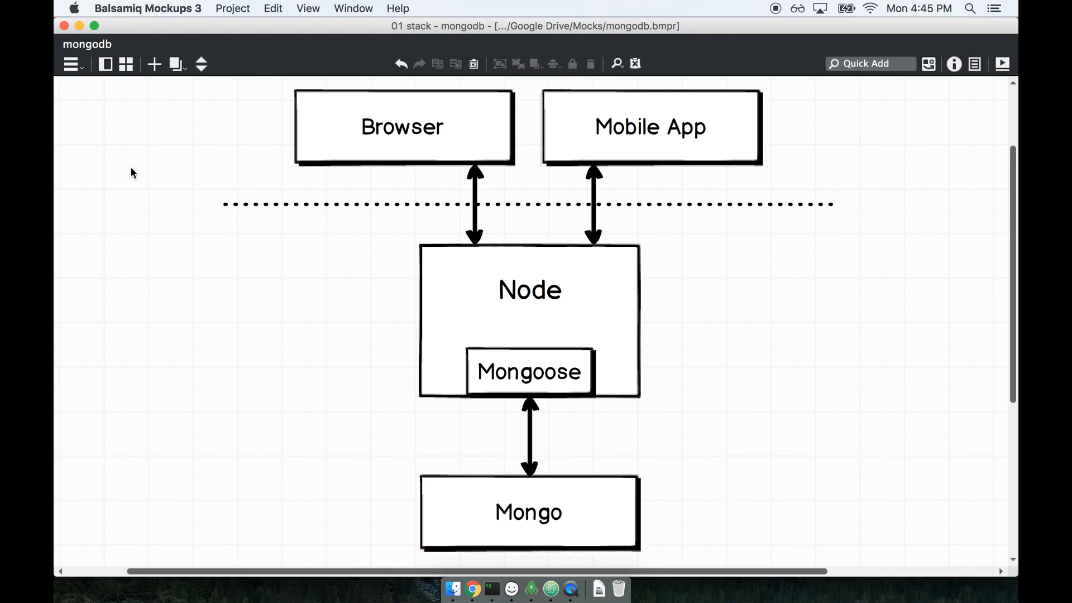
mouse_move(225, 203)
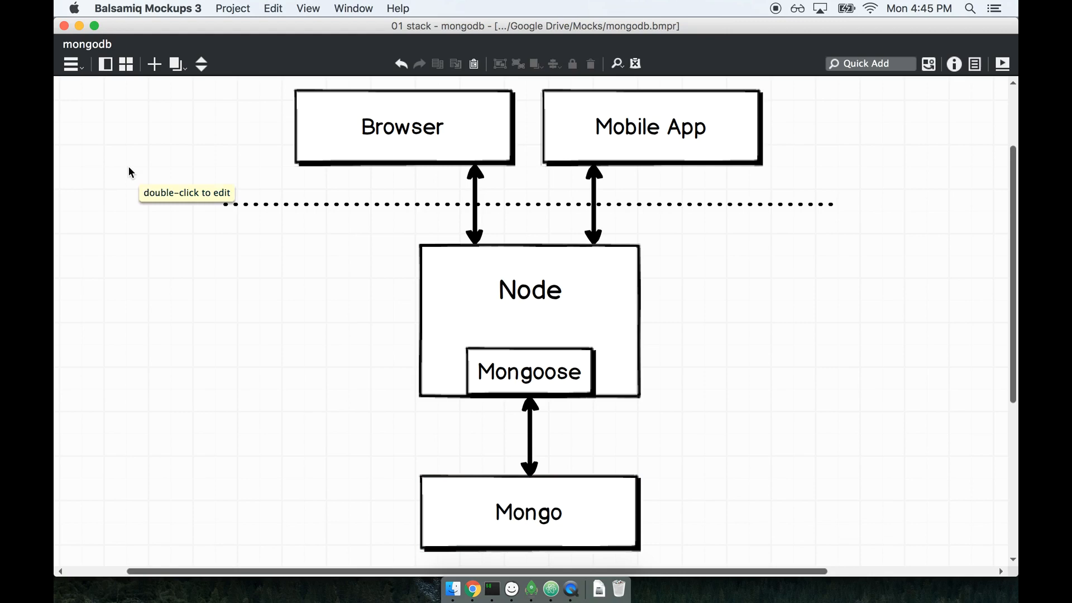
left_click(529, 513)
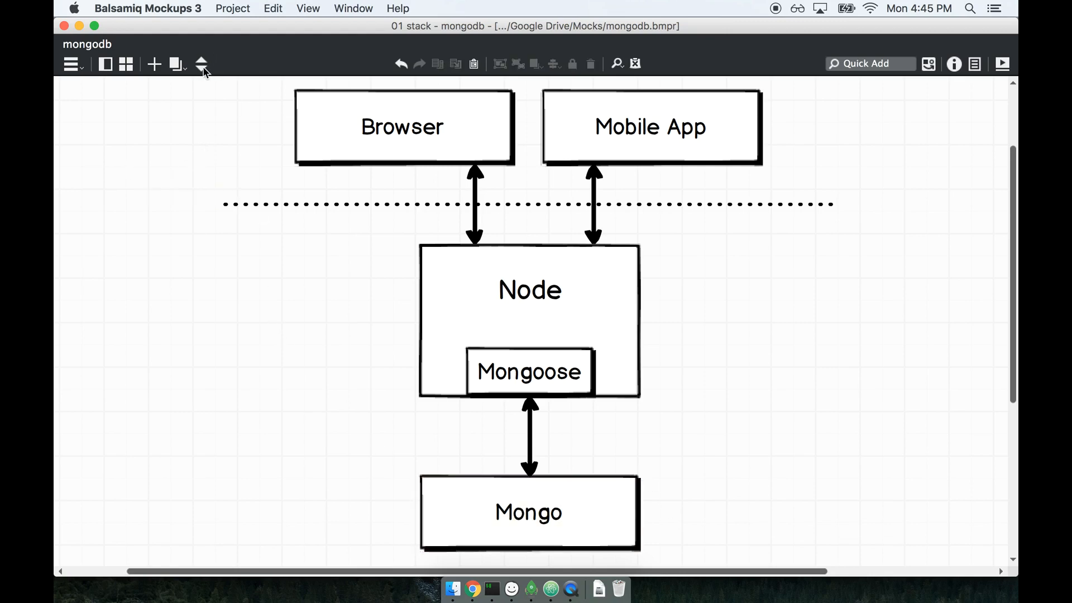
mouse_move(202, 64)
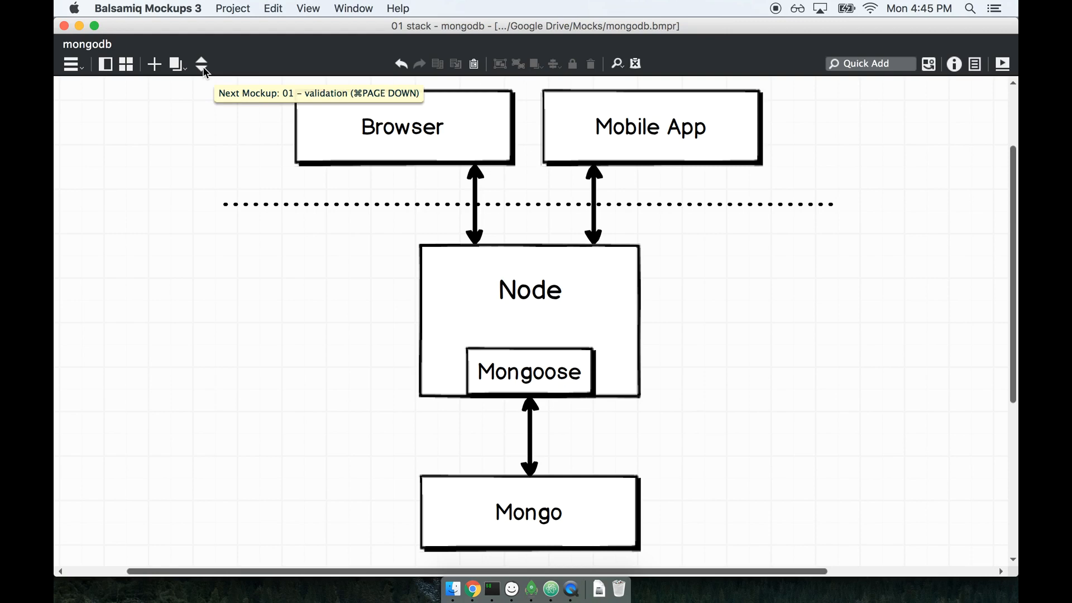
Move to the '01 - validation' mockup and select the name labels in instance #1 ('Joe') and instance #2 for editing
left_click(202, 64)
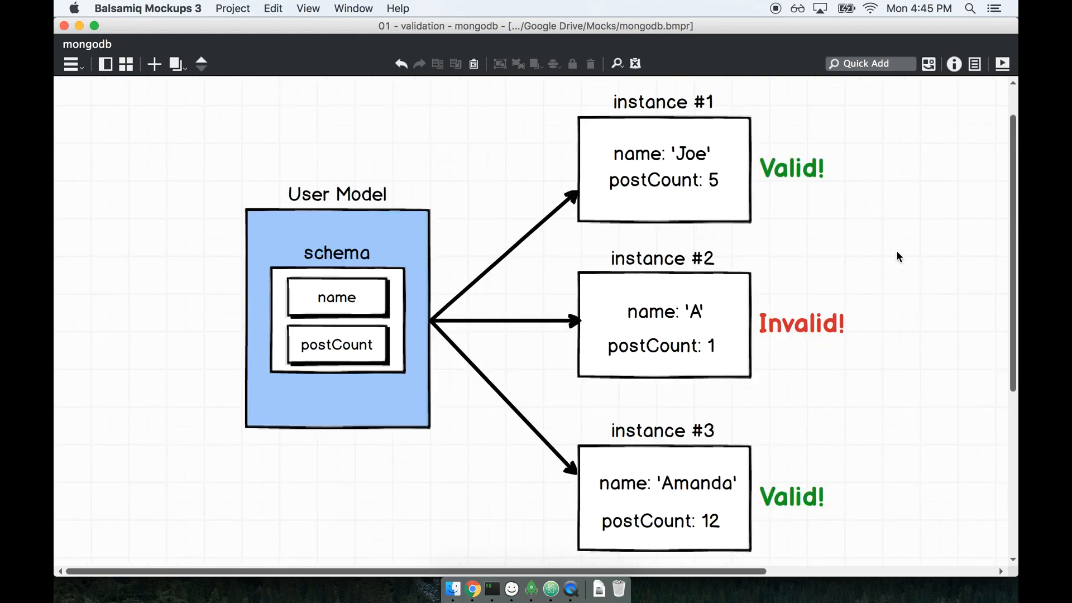
mouse_move(622, 325)
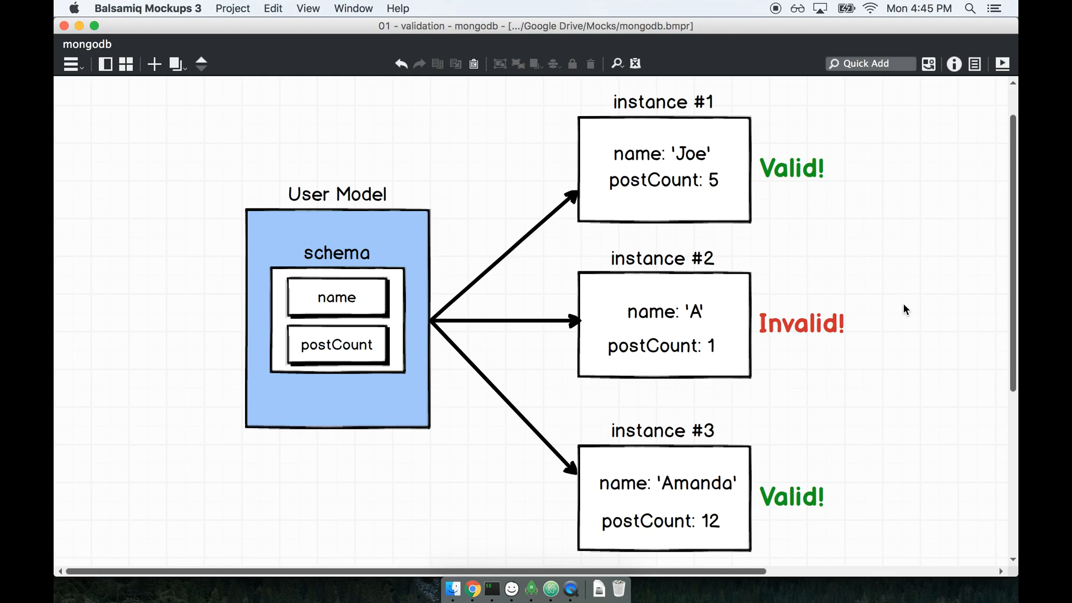
mouse_move(753, 241)
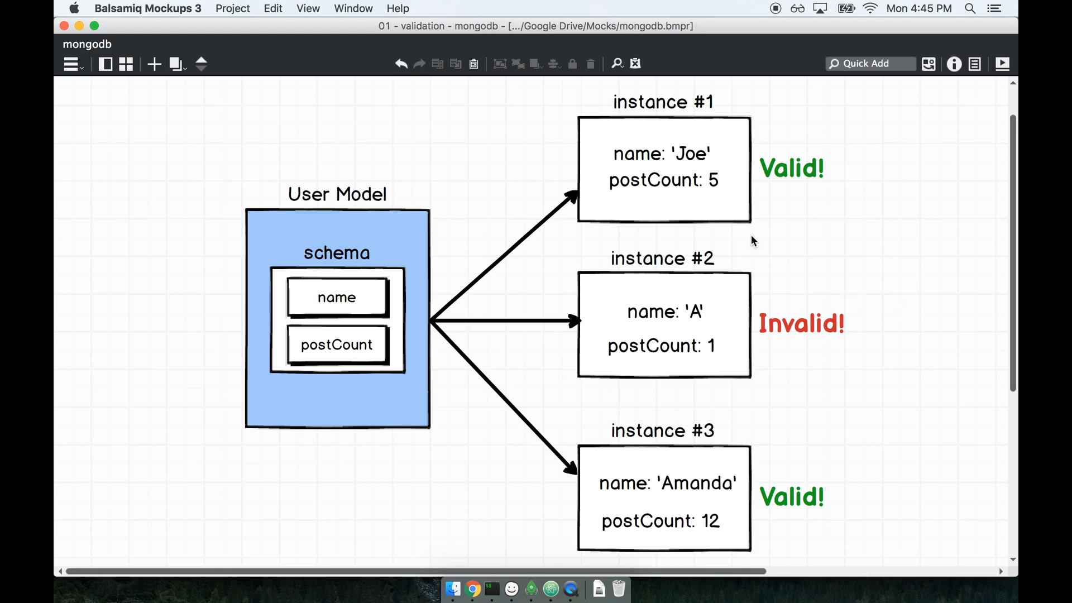
left_click(660, 155)
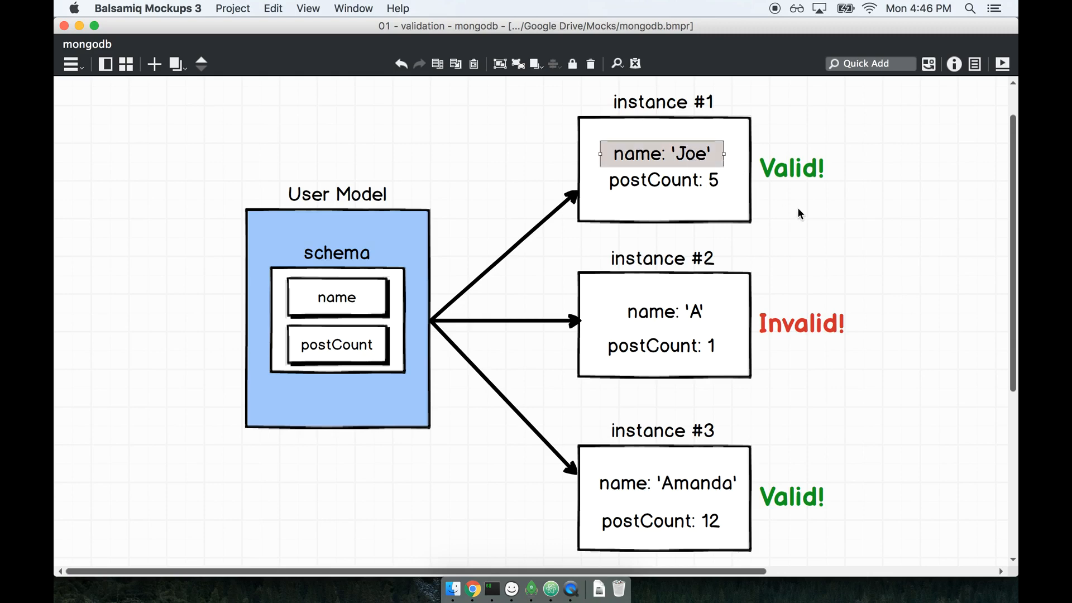
mouse_move(699, 309)
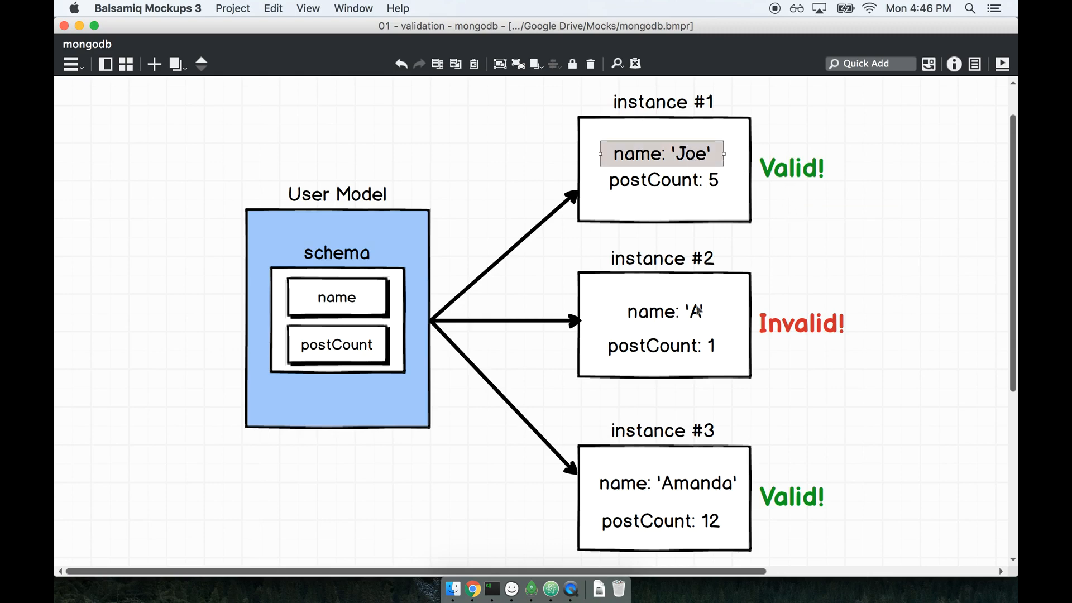
left_click(664, 311)
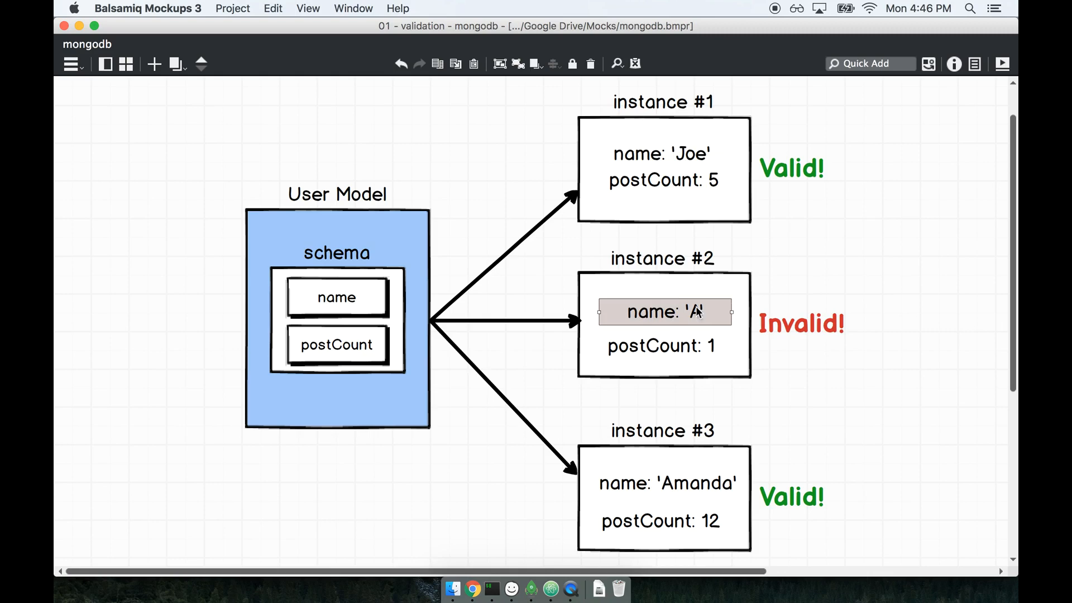
left_click(664, 312)
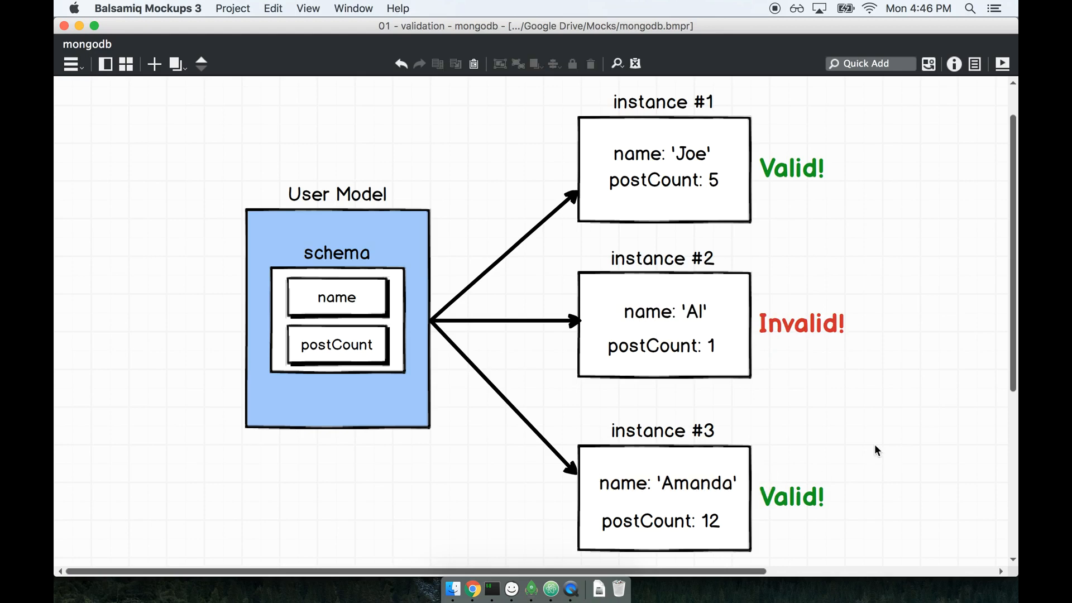
mouse_move(891, 445)
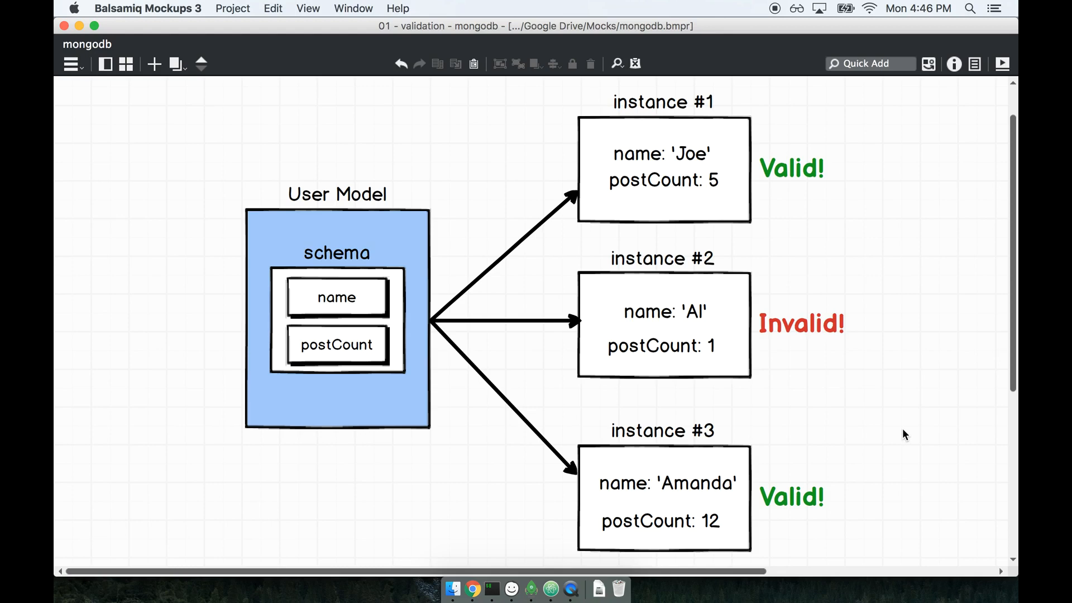
mouse_move(659, 311)
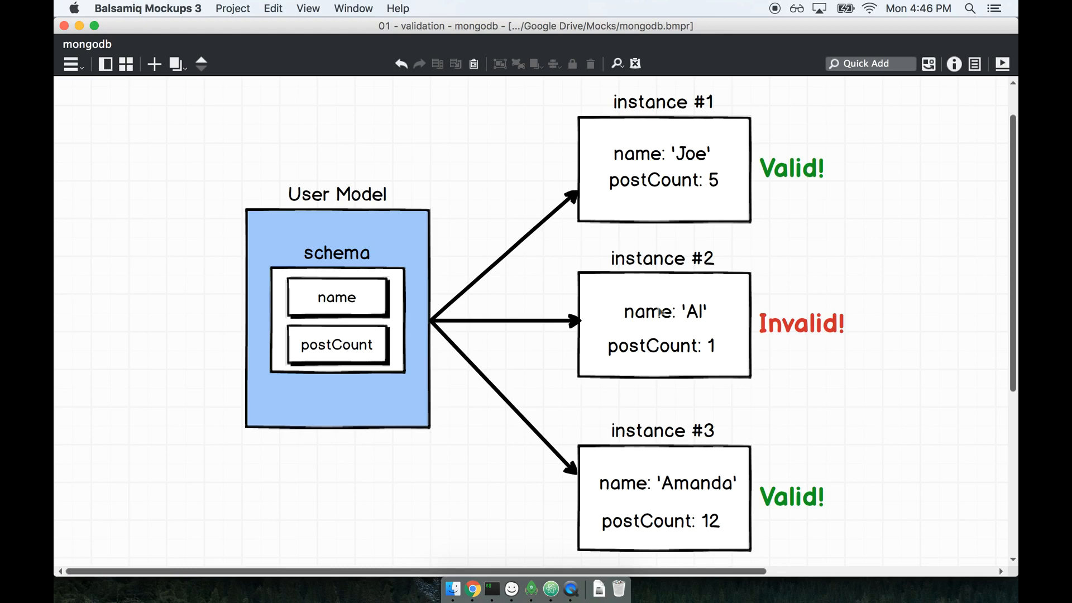
mouse_move(764, 364)
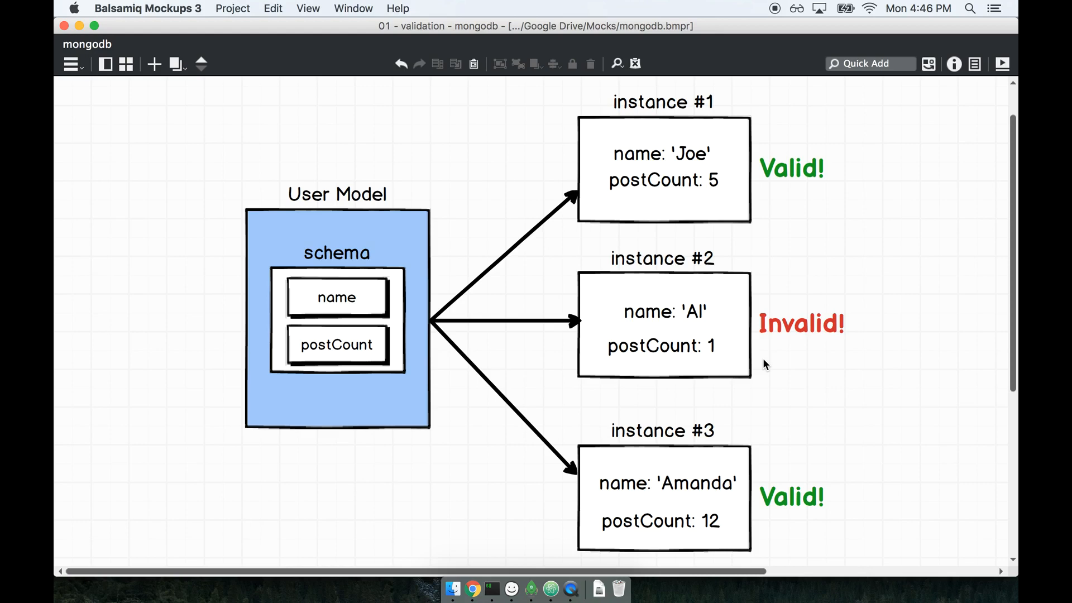
mouse_move(856, 429)
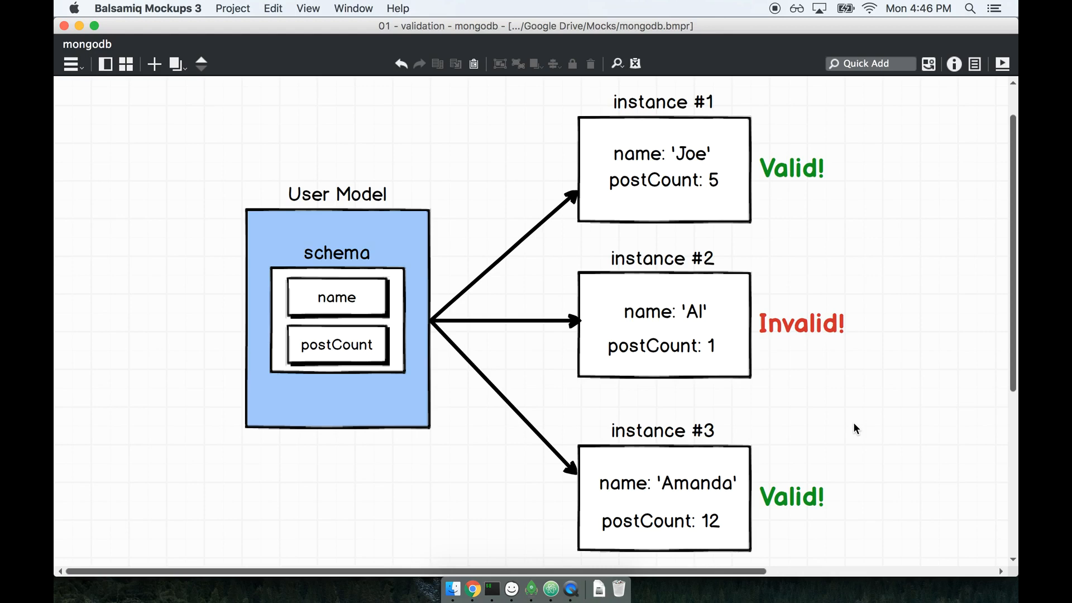
mouse_move(813, 366)
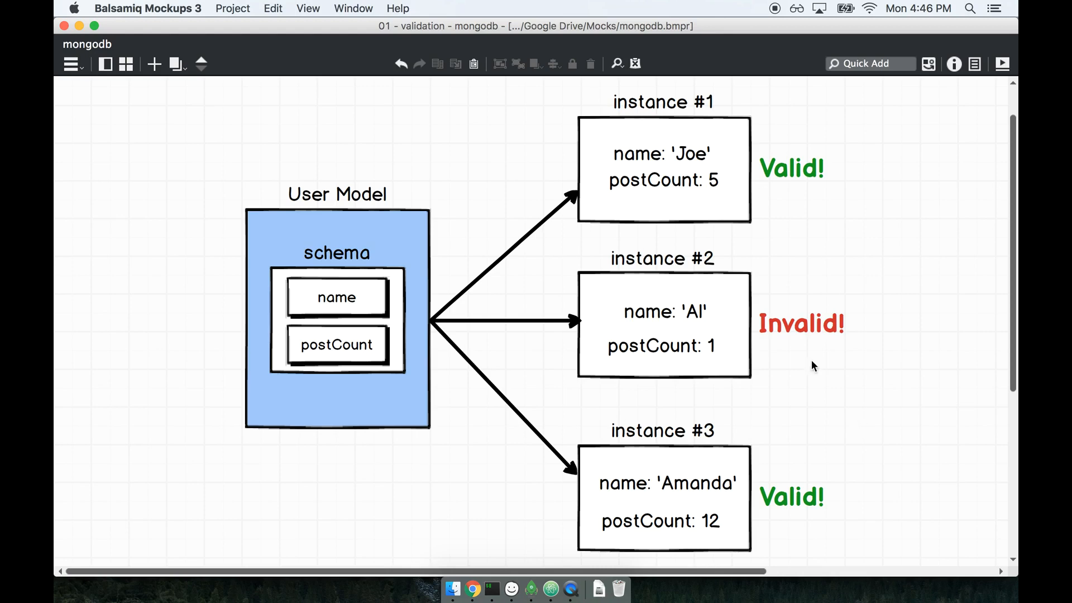
mouse_move(859, 406)
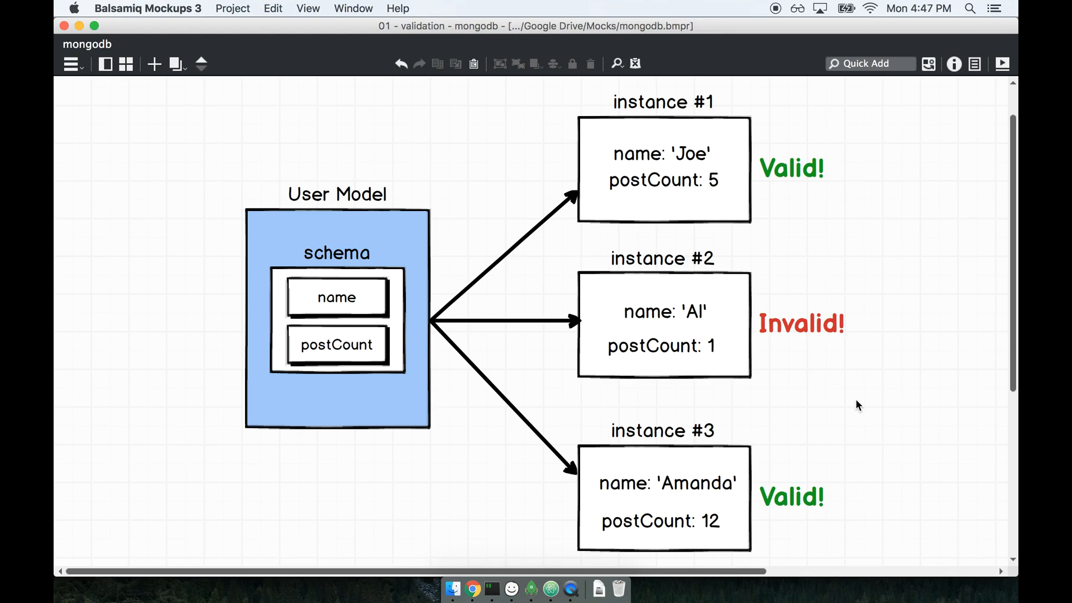
mouse_move(399, 329)
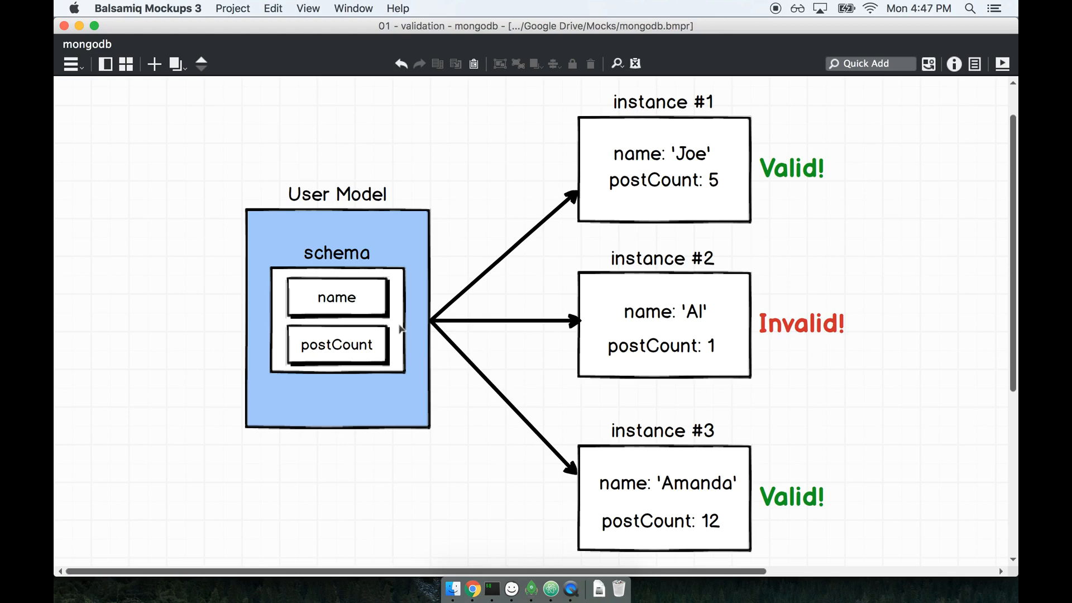
mouse_move(134, 267)
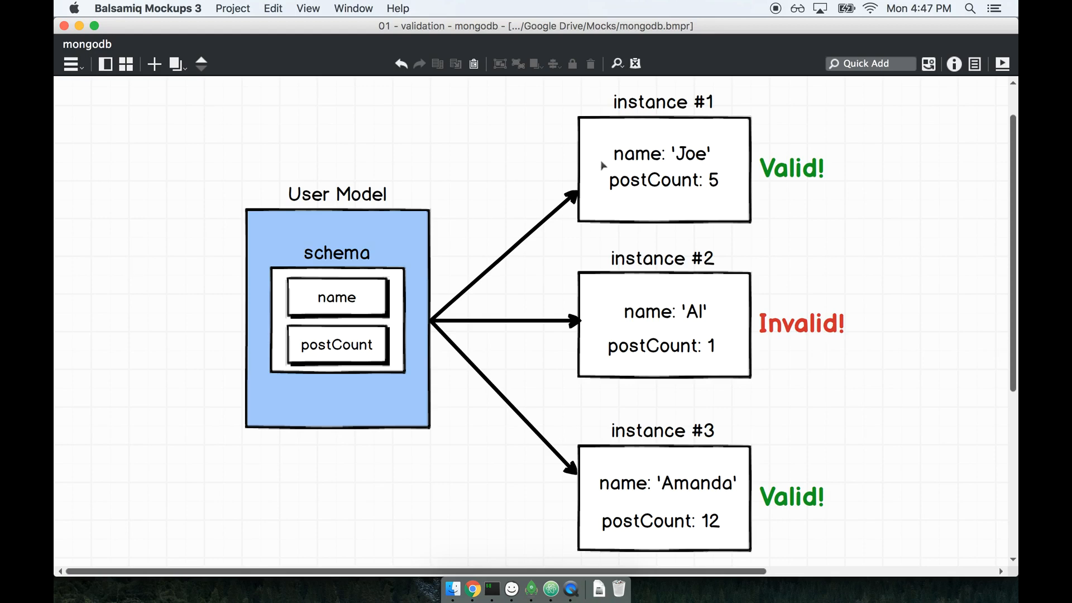
mouse_move(910, 434)
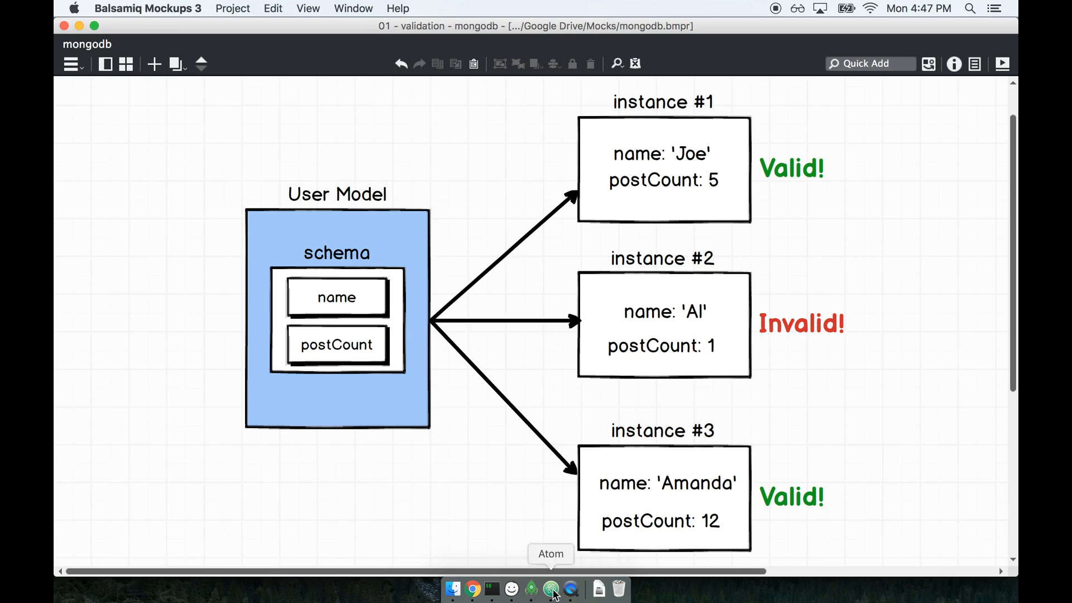
Switch to Atom showing src/user.js with the name and postCount schema fields
left_click(550, 588)
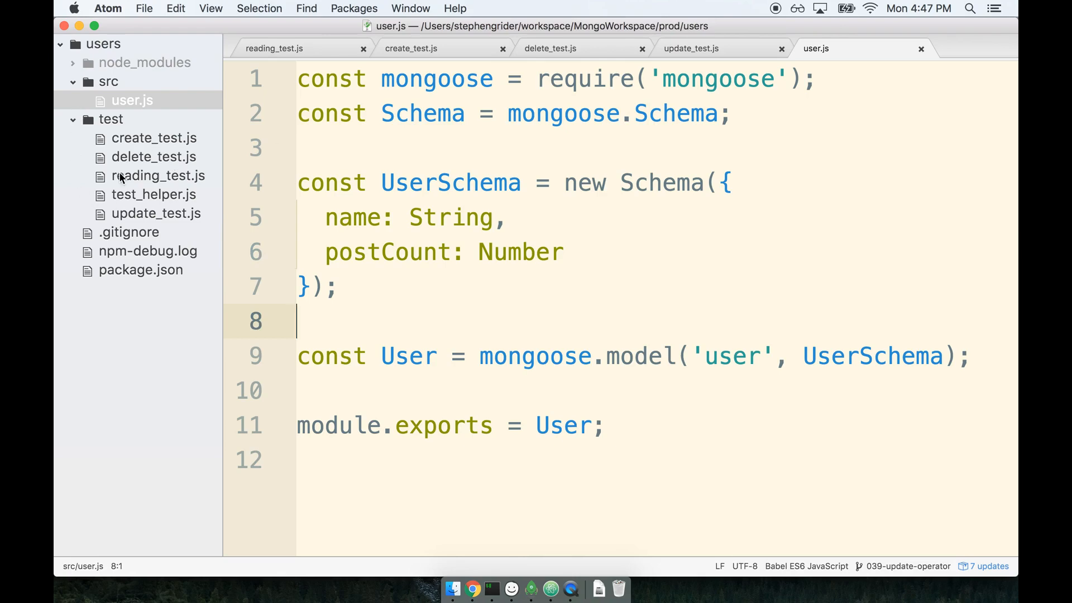
left_click(477, 218)
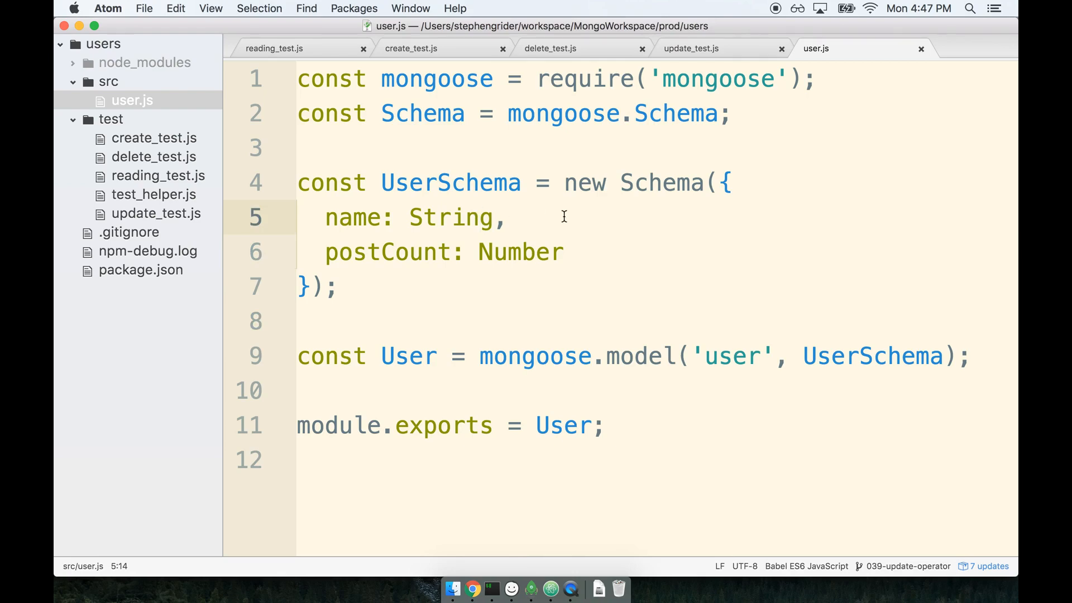
left_click(506, 218)
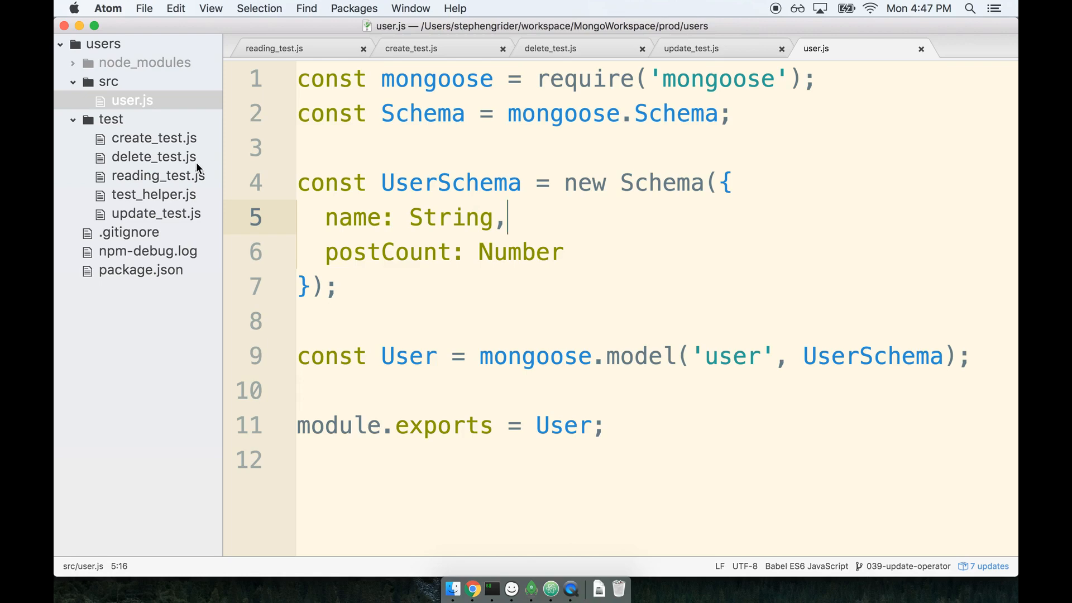
Create a new file named validation_test.js inside the test folder
right_click(111, 118)
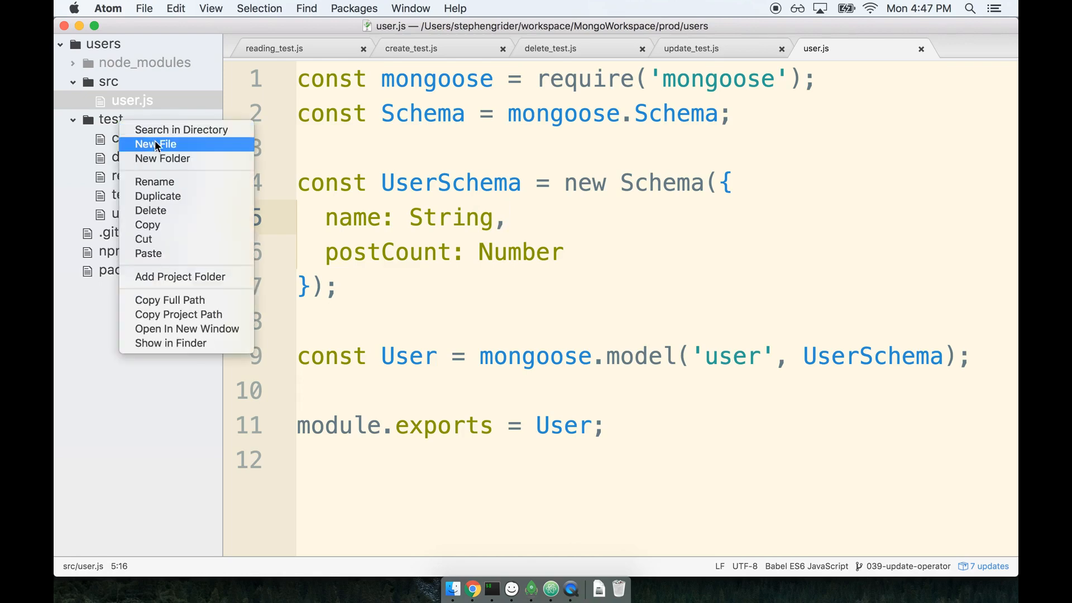
left_click(155, 144)
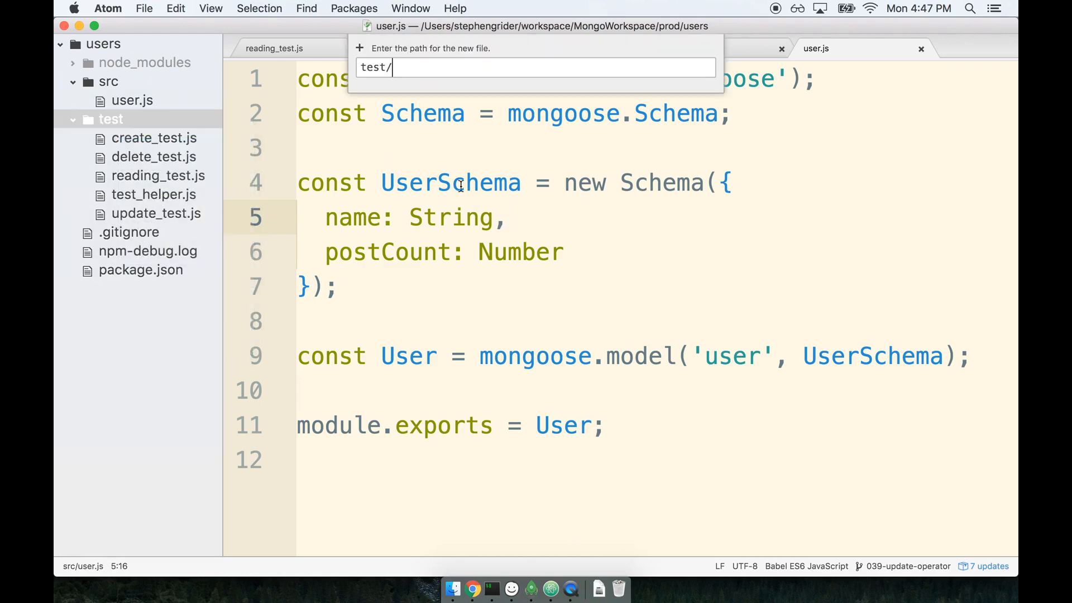
type("vali")
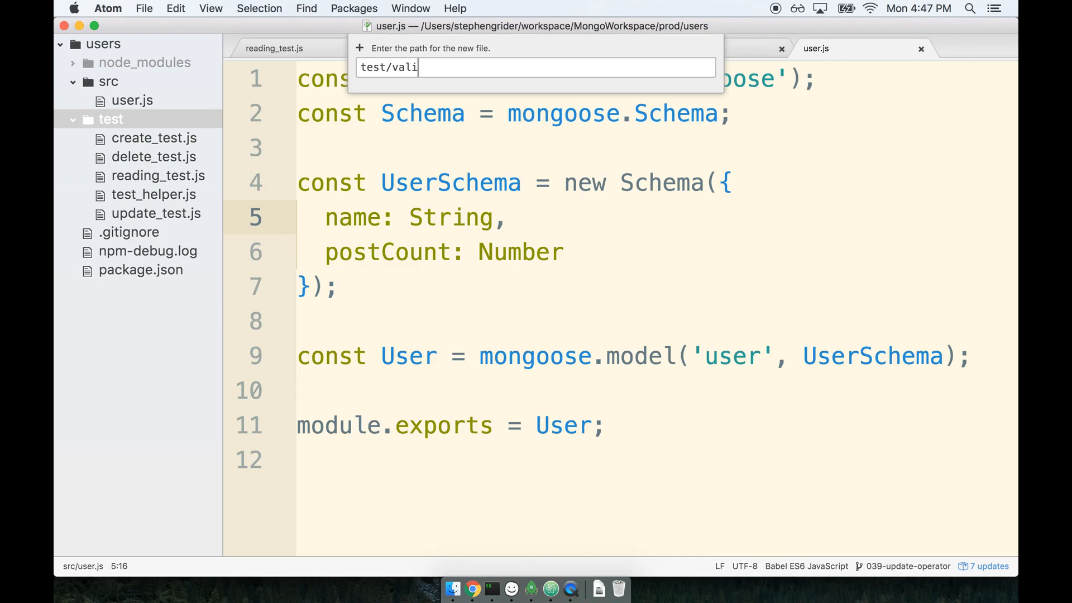
type("dation_test.js")
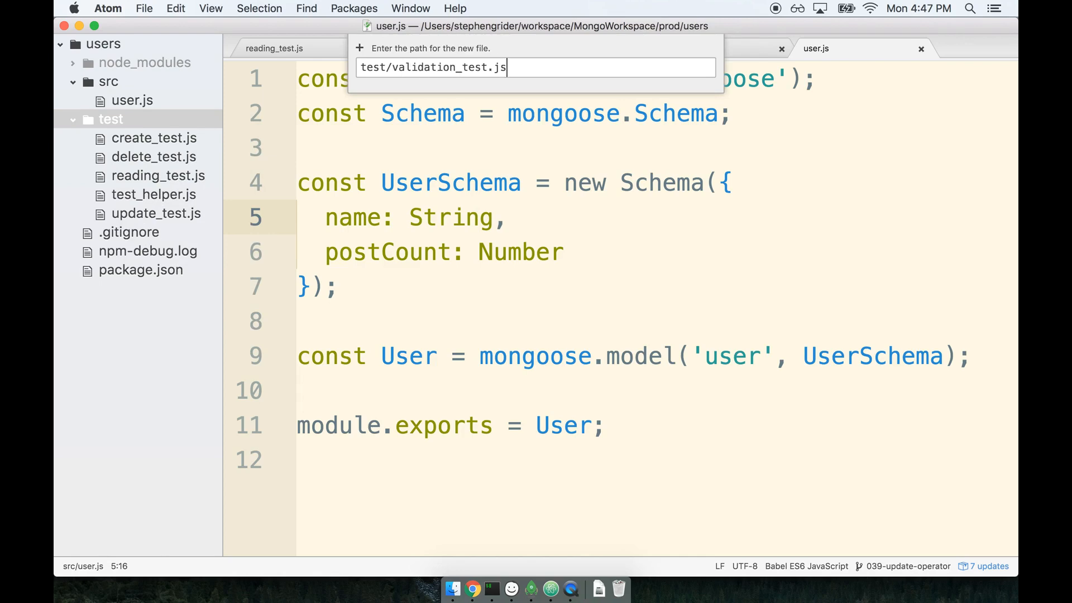
key("enter")
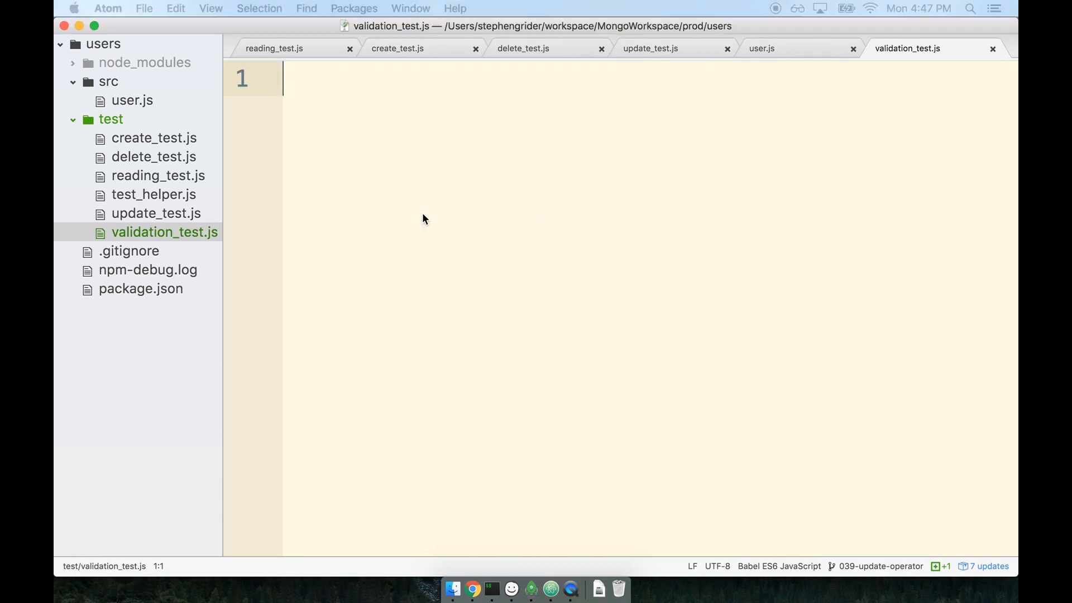
Require assert and the User model from '../src/user' at the top of the test file
type("const a")
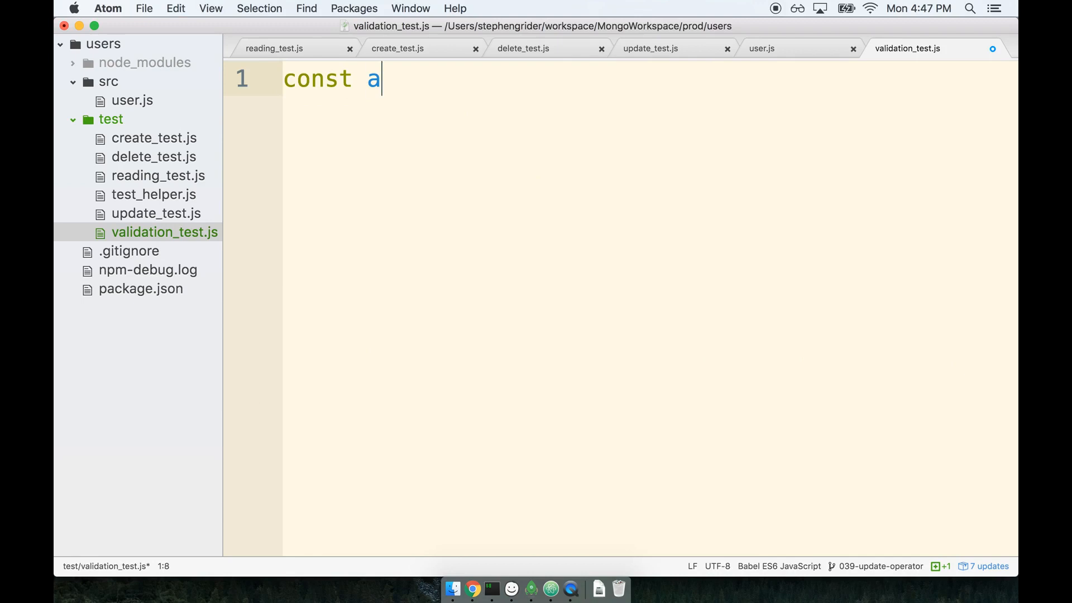
type("ssert = require")
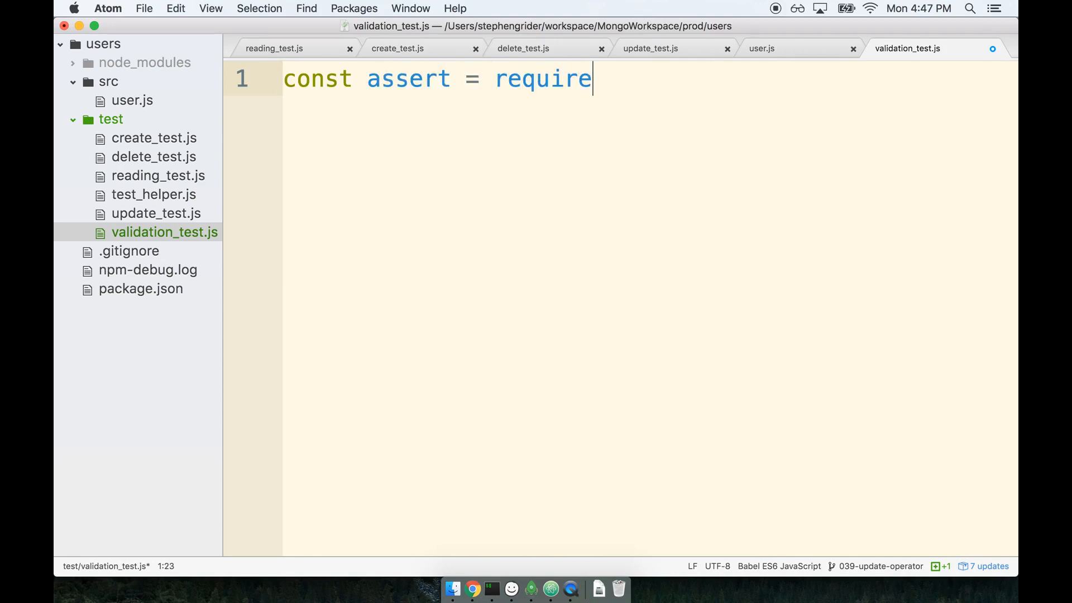
type("('assert');")
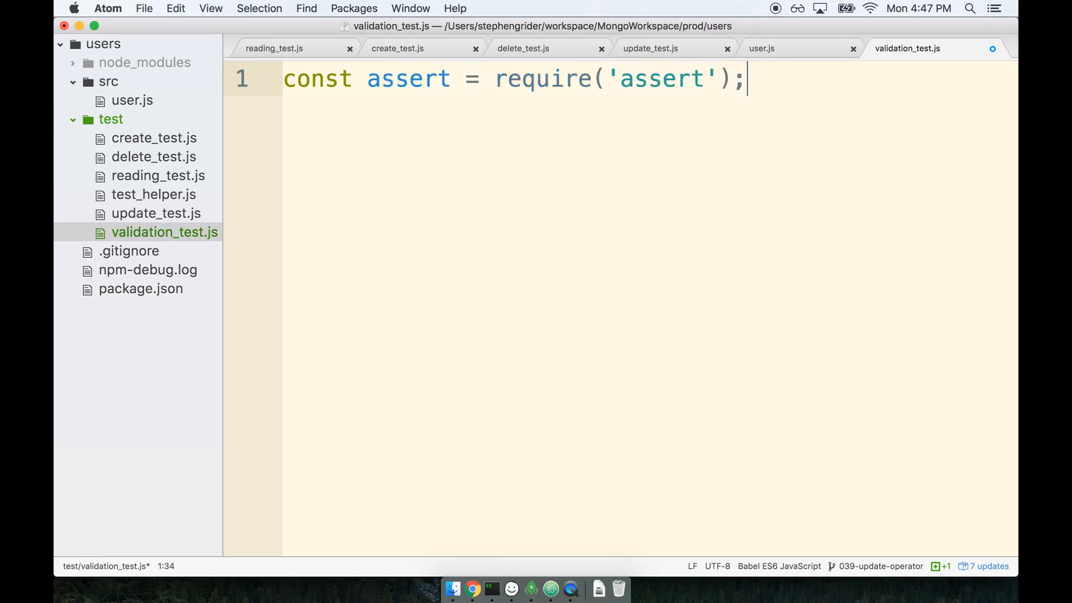
type("const User")
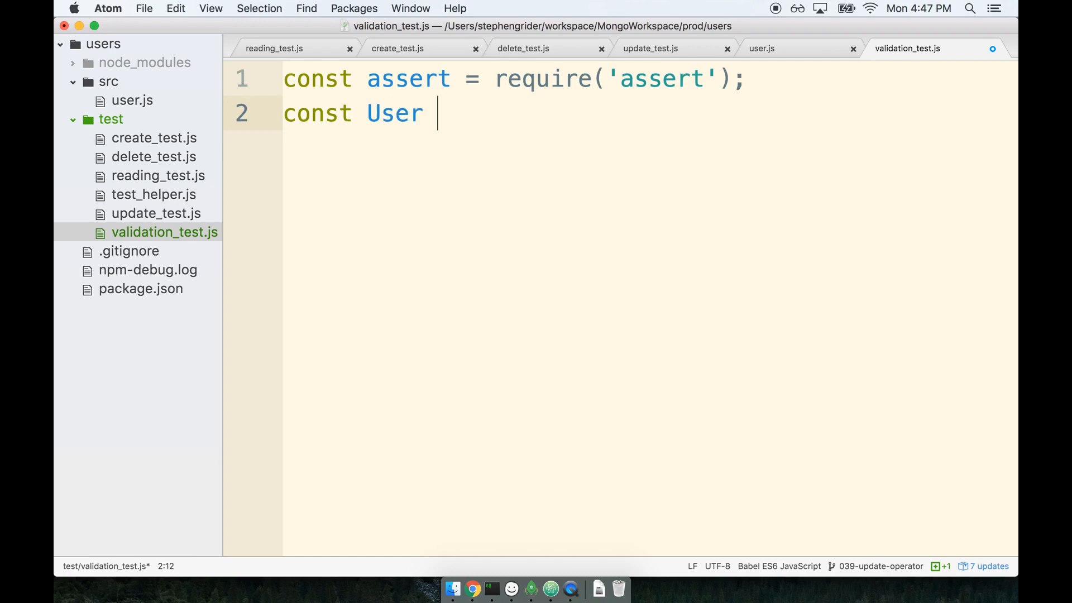
type("= require('.')")
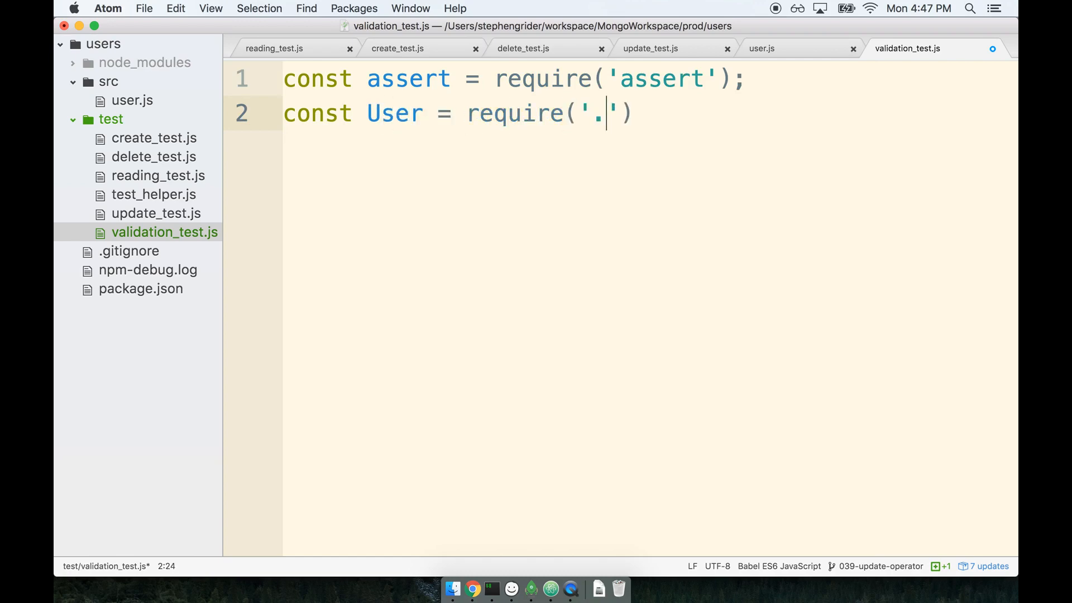
type("./src/user")
type("descri")
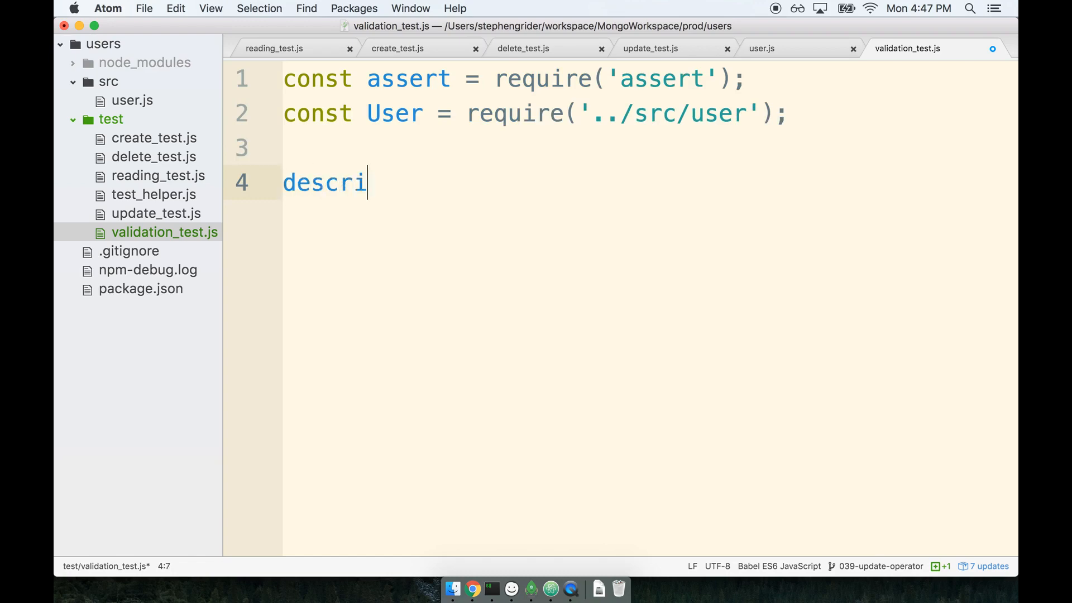
Add a describe('Validating records') block containing an empty it('requires a user name') test
type("be('Validating')")
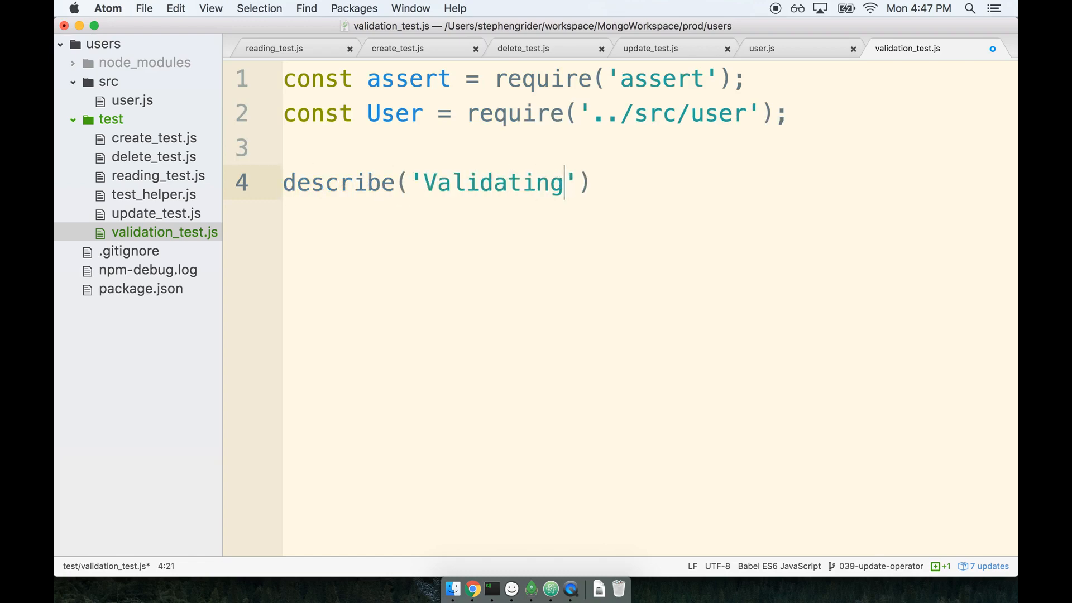
type("\" \"")
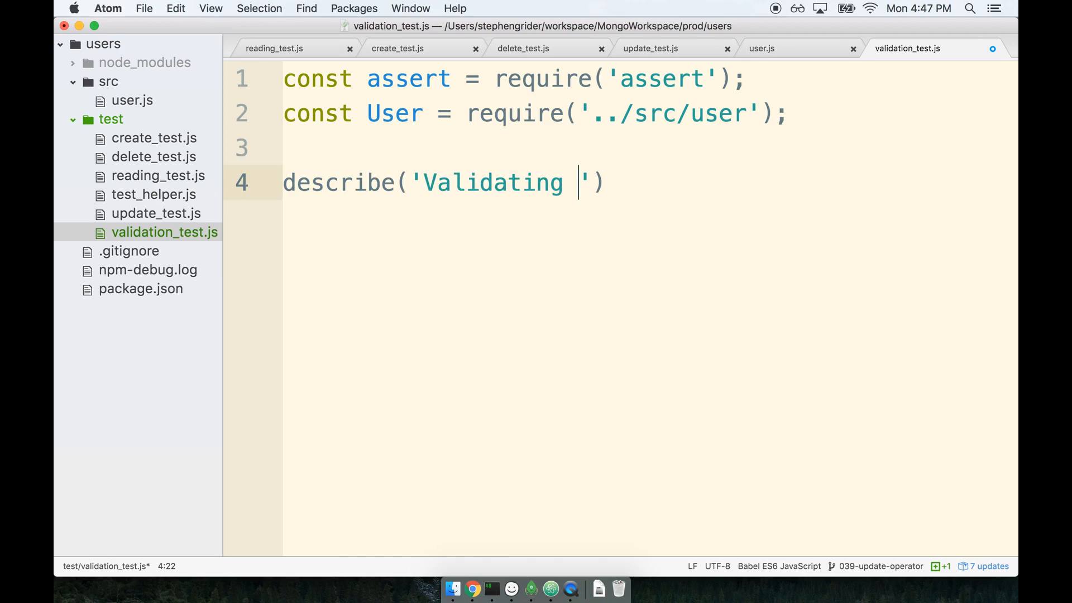
type("records', () =>")
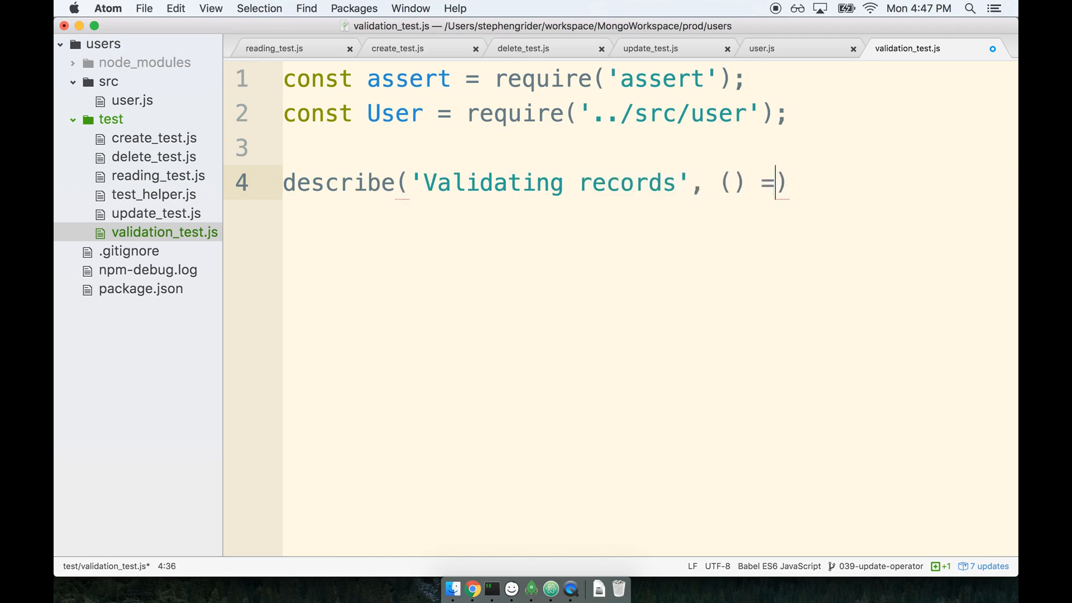
type("> {")
type("it('")
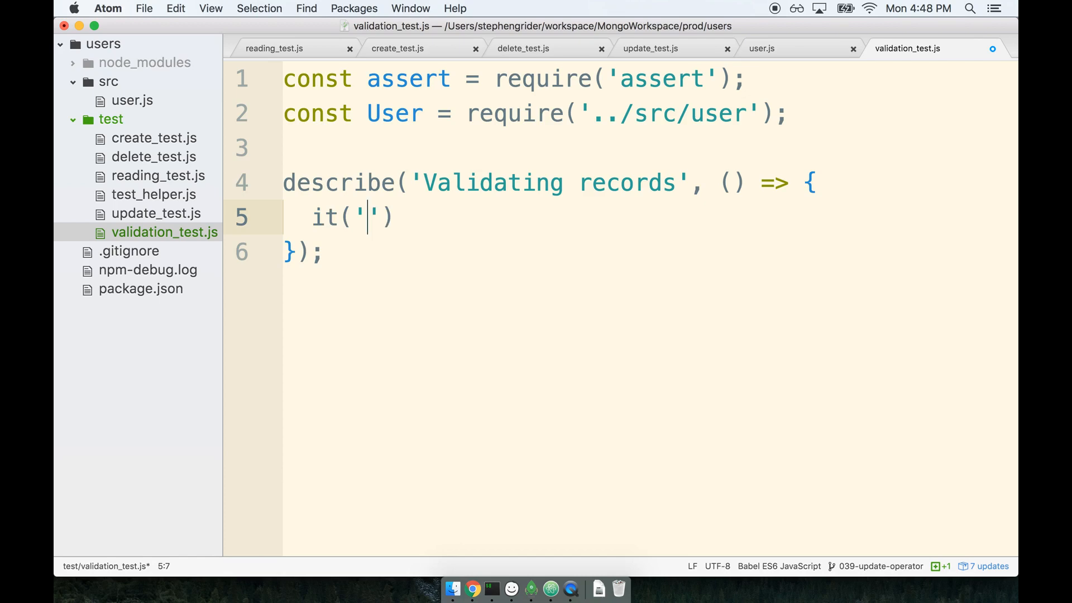
type("r")
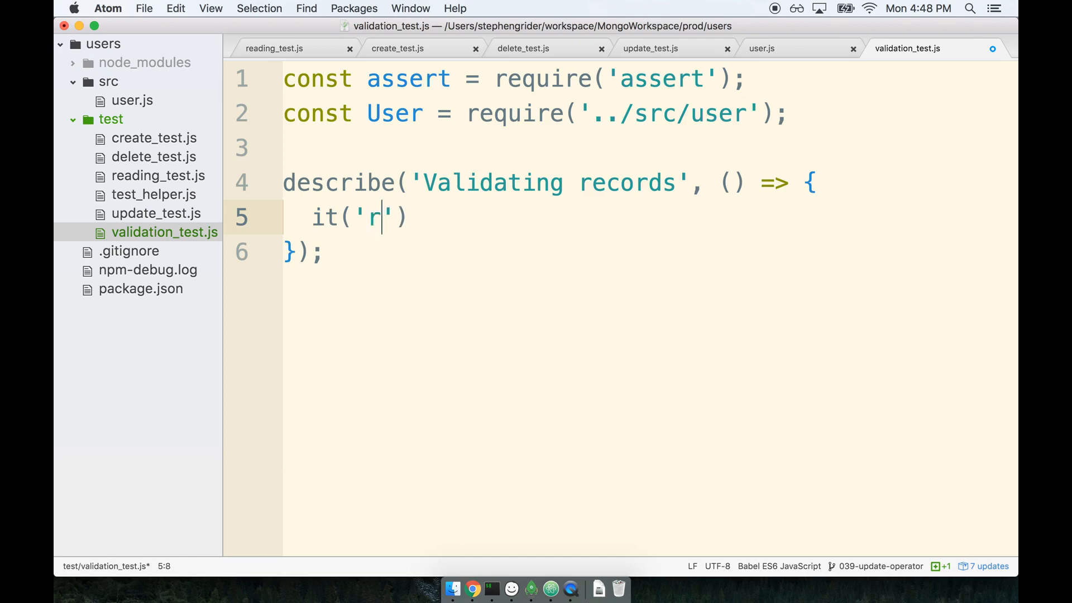
type("equires a user nam")
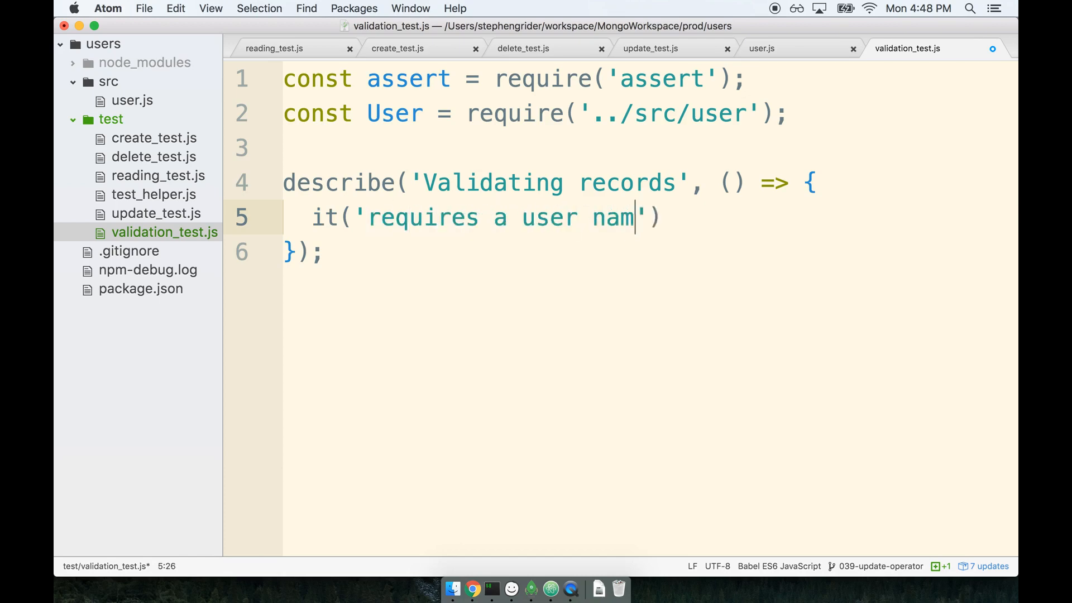
type("e', () => {")
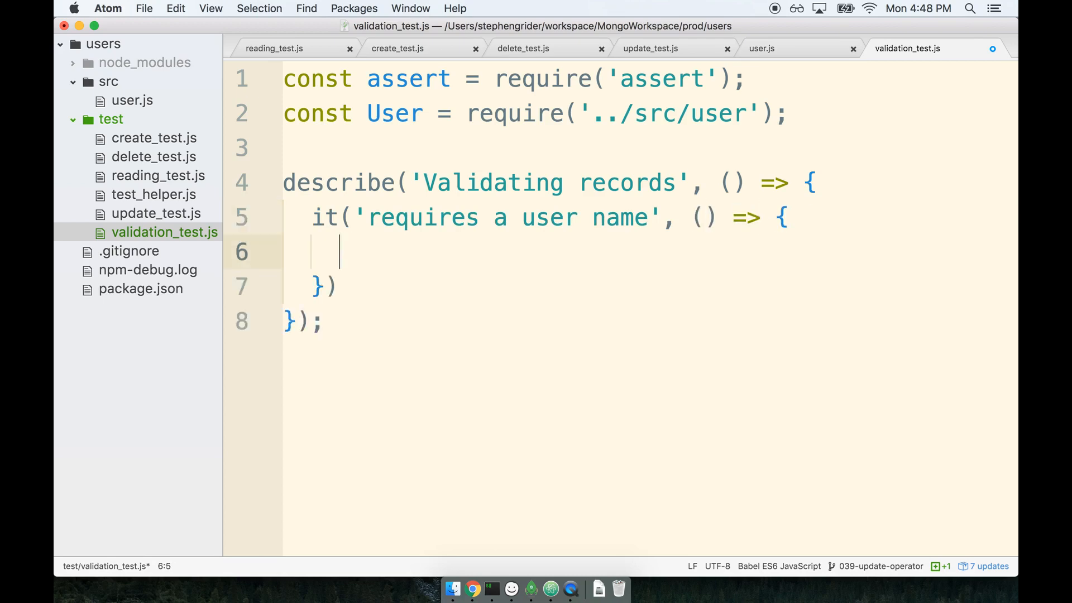
type(";")
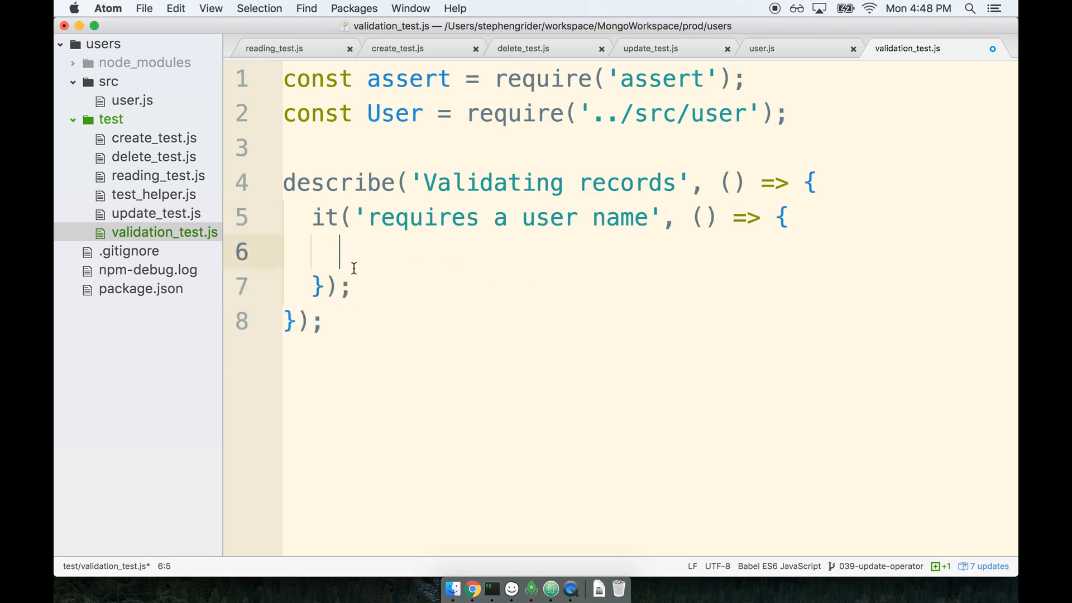
mouse_move(486, 261)
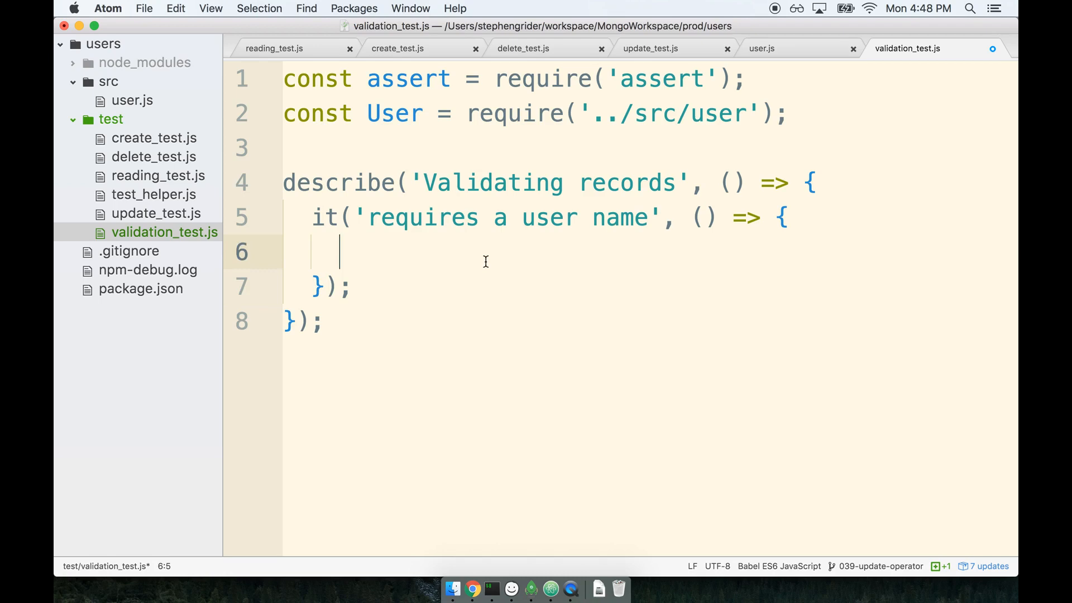